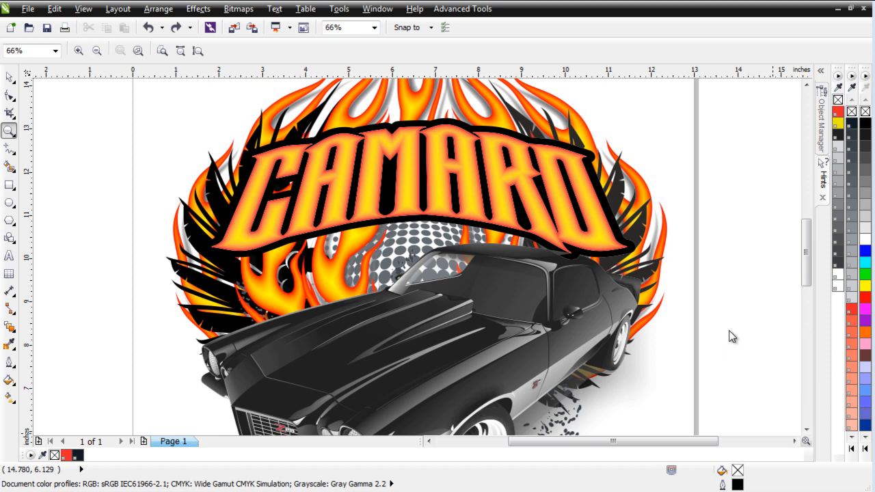
pyautogui.moveTo(738, 330)
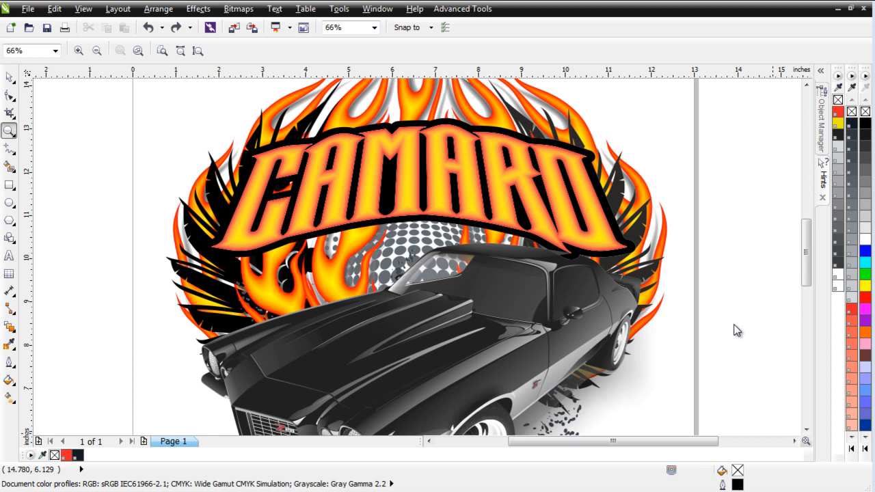
# Step: Review the default color management presets and keep Simulate Color Management Off
pyautogui.click(338, 8)
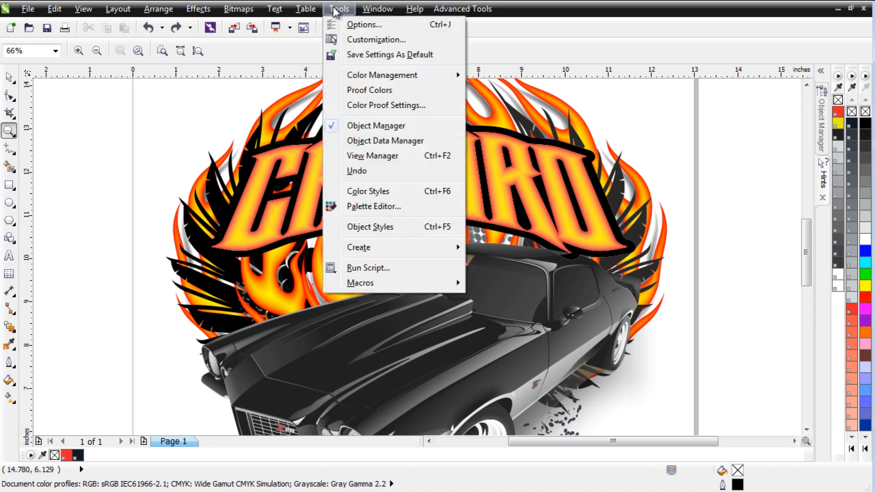
pyautogui.moveTo(382, 75)
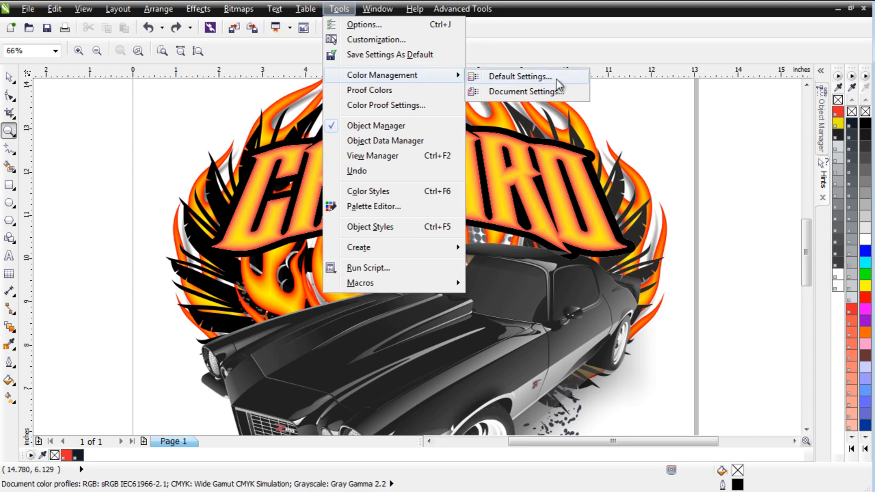
pyautogui.click(518, 76)
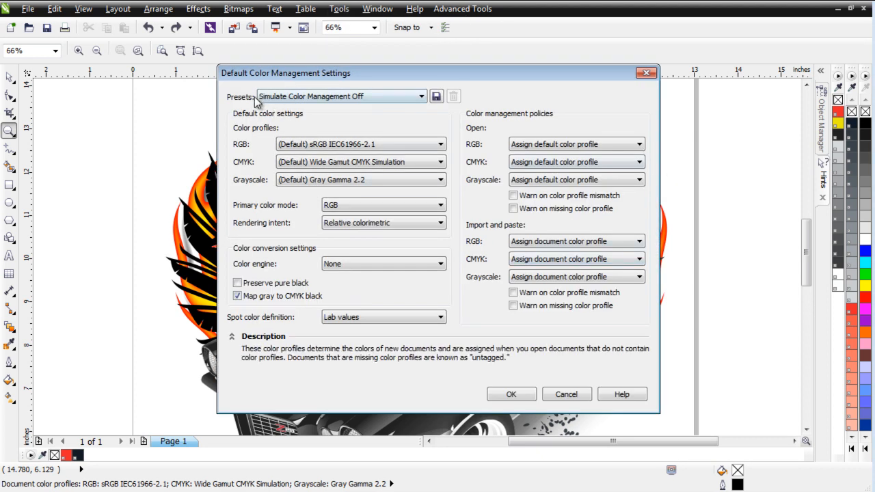
pyautogui.click(421, 96)
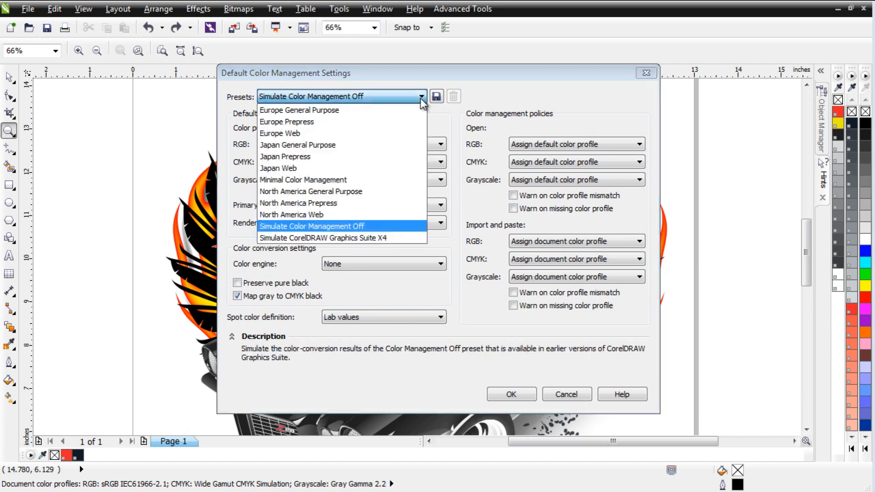
pyautogui.moveTo(311, 192)
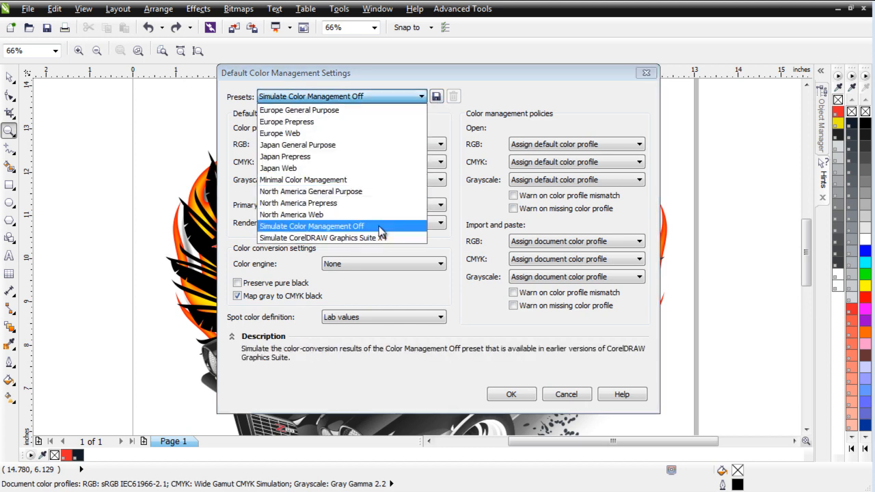
pyautogui.click(312, 226)
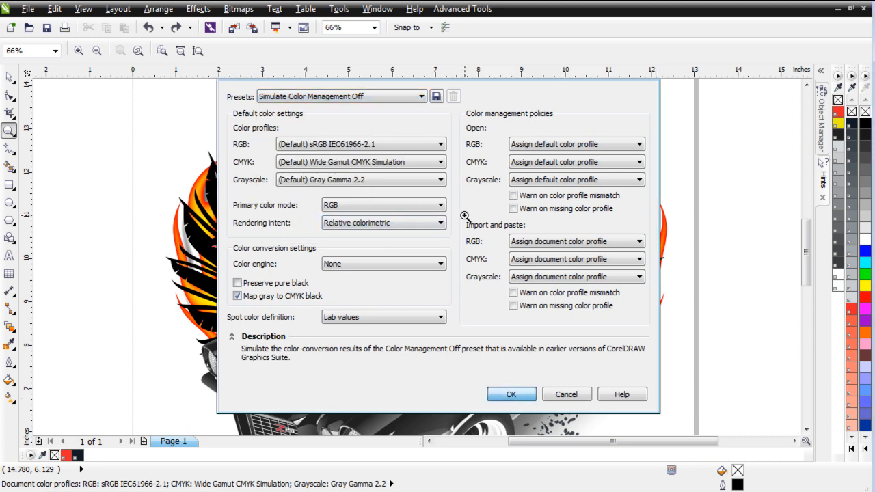
pyautogui.click(511, 393)
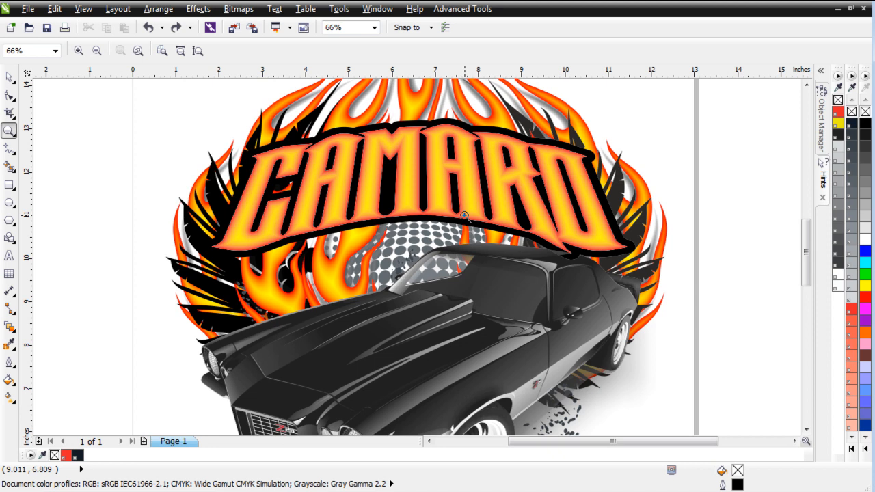
pyautogui.moveTo(415, 219)
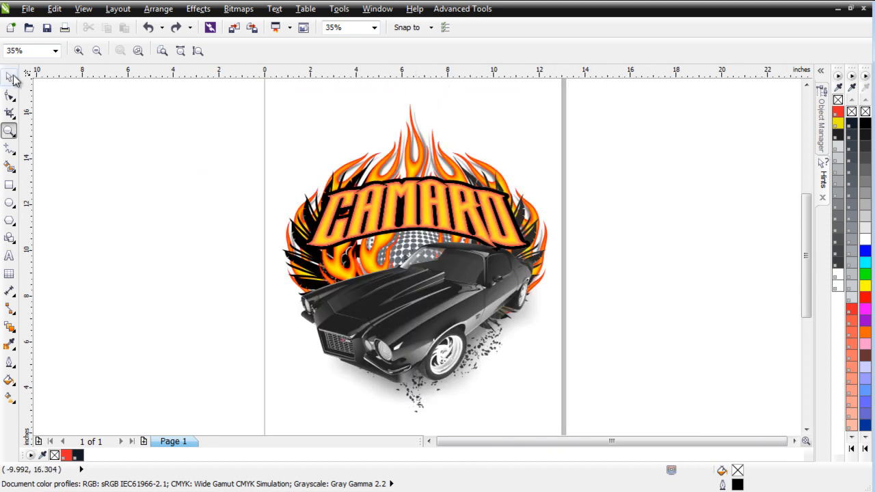
# Step: Select all 2815 objects of the Camaro design on Layer 1
pyautogui.click(9, 77)
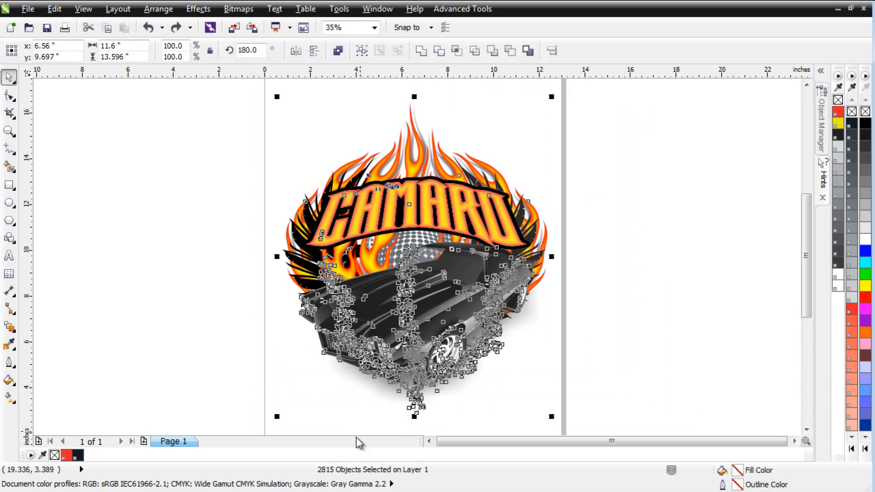
pyautogui.moveTo(331, 476)
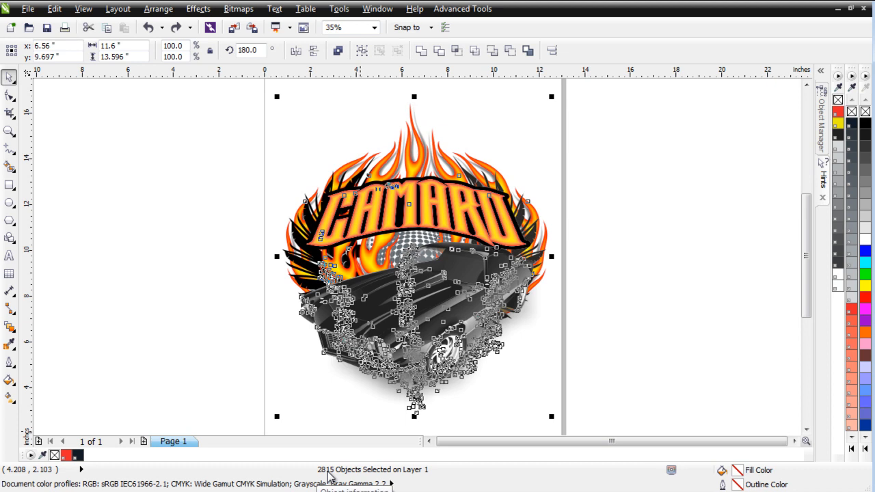
pyautogui.moveTo(461, 164)
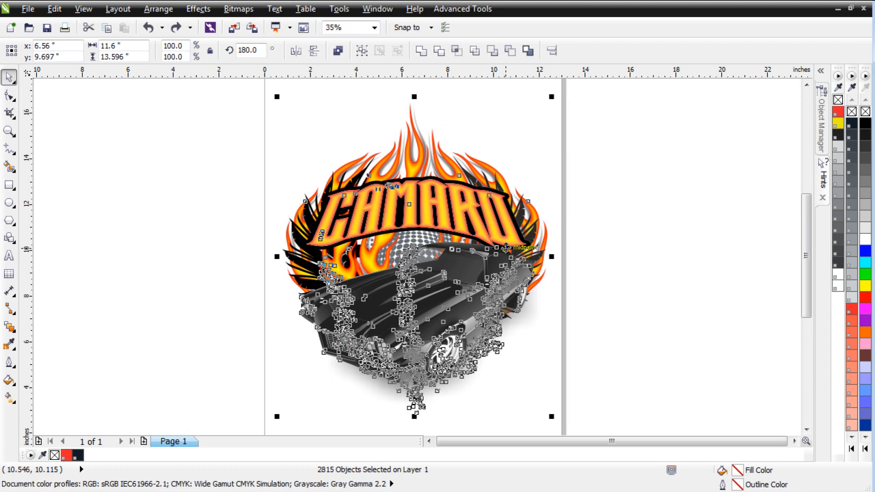
# Step: Launch Simple Seps 2, move its window right, and show its color management page
pyautogui.click(463, 9)
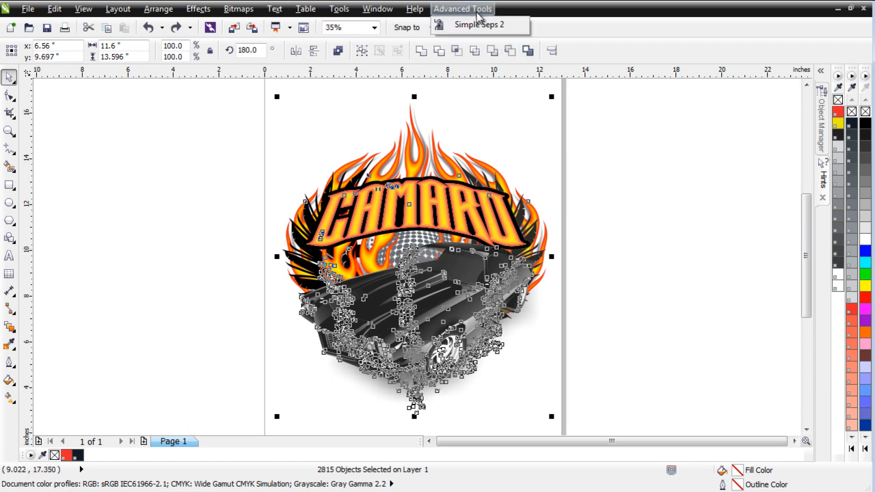
pyautogui.click(478, 24)
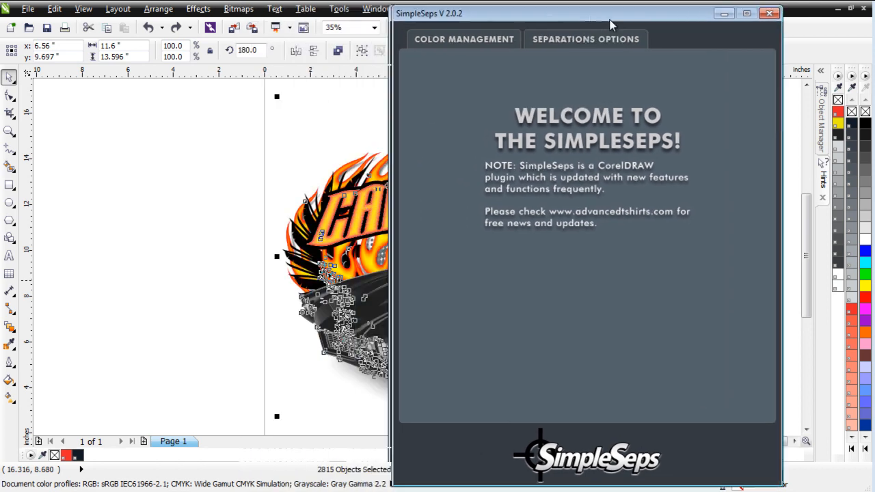
pyautogui.moveTo(588, 24); pyautogui.dragTo(673, 19)
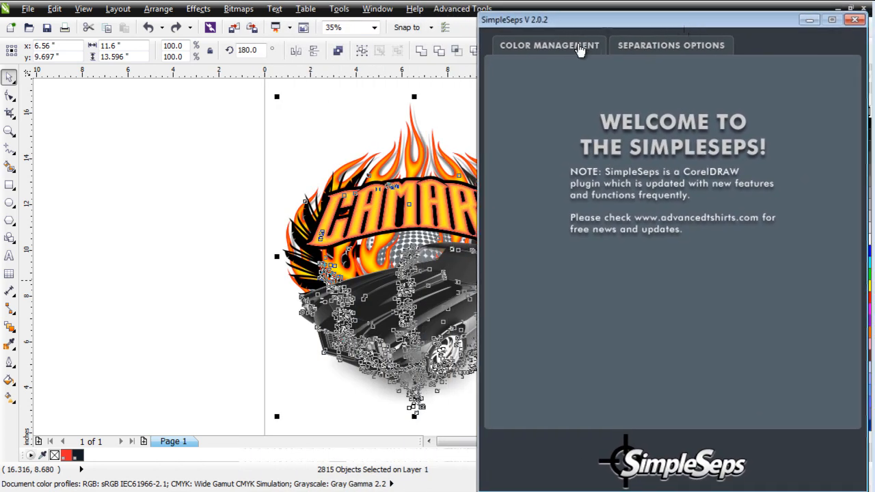
pyautogui.click(549, 45)
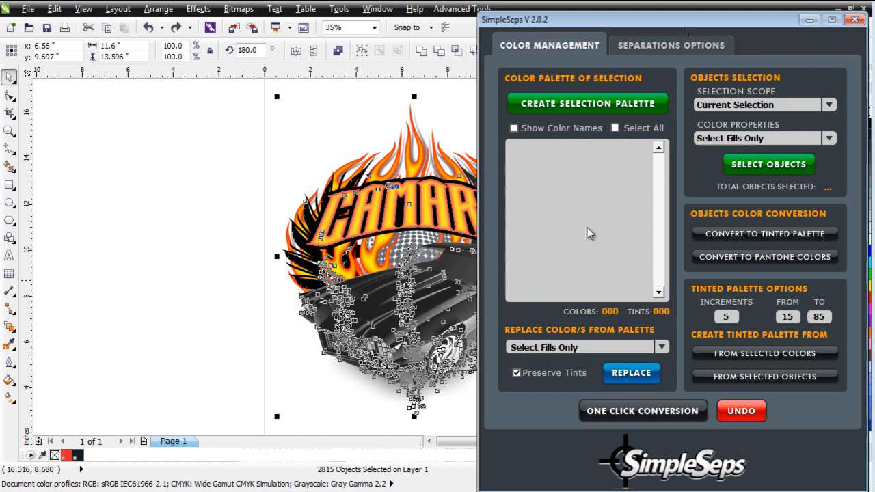
pyautogui.moveTo(456, 156)
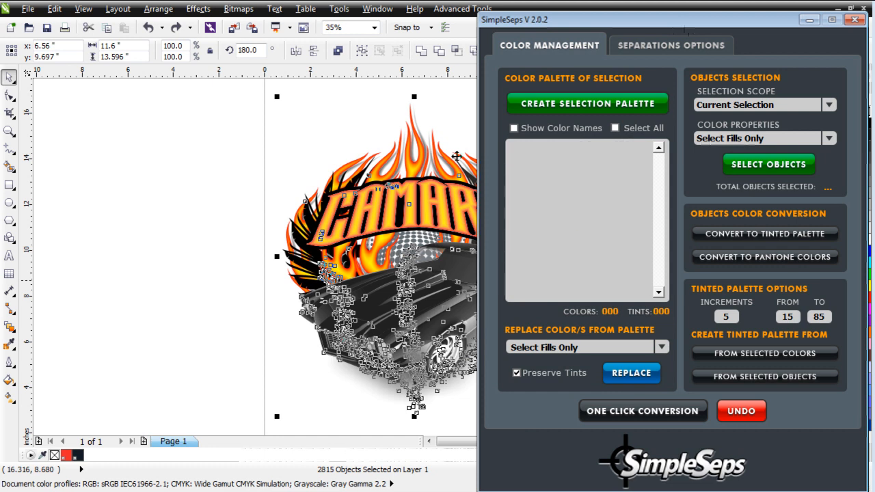
pyautogui.moveTo(581, 181)
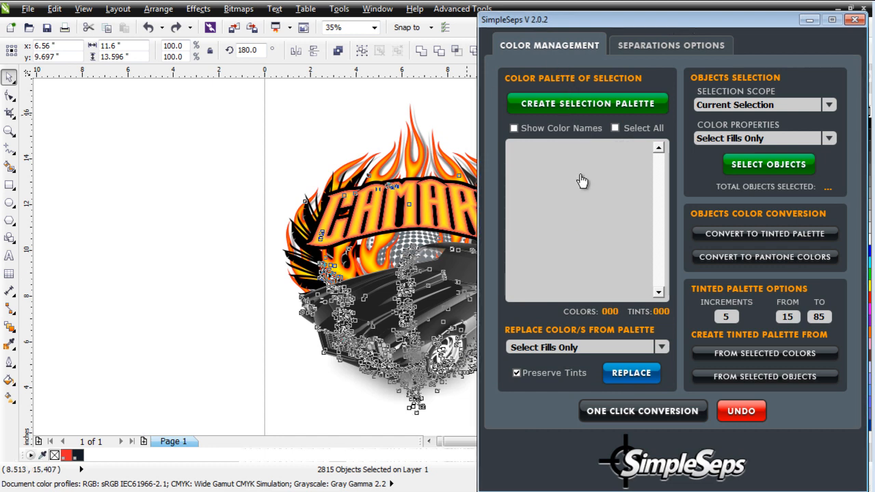
# Step: Build a selection palette of 15 colors and 30 tints, with color names shown
pyautogui.click(585, 104)
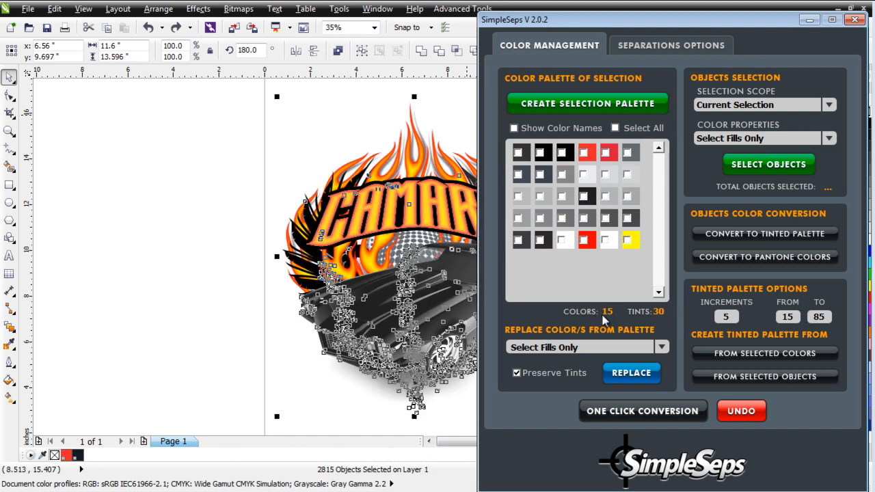
pyautogui.moveTo(661, 321)
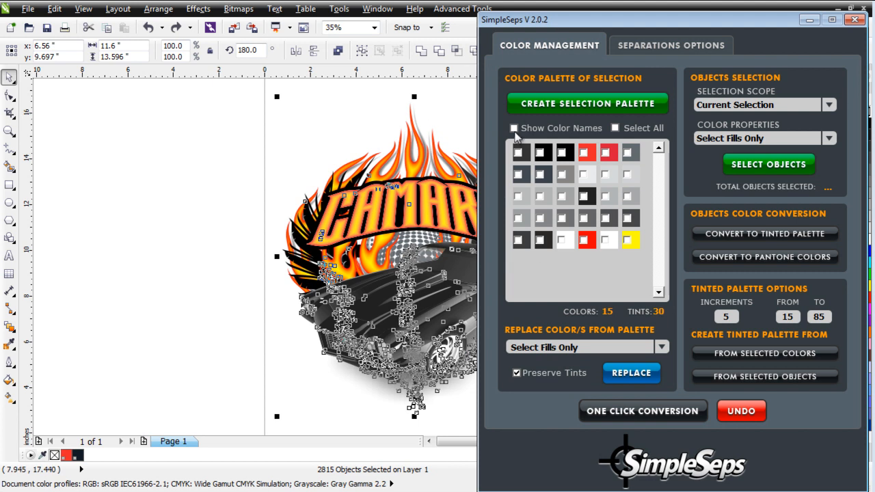
pyautogui.click(513, 128)
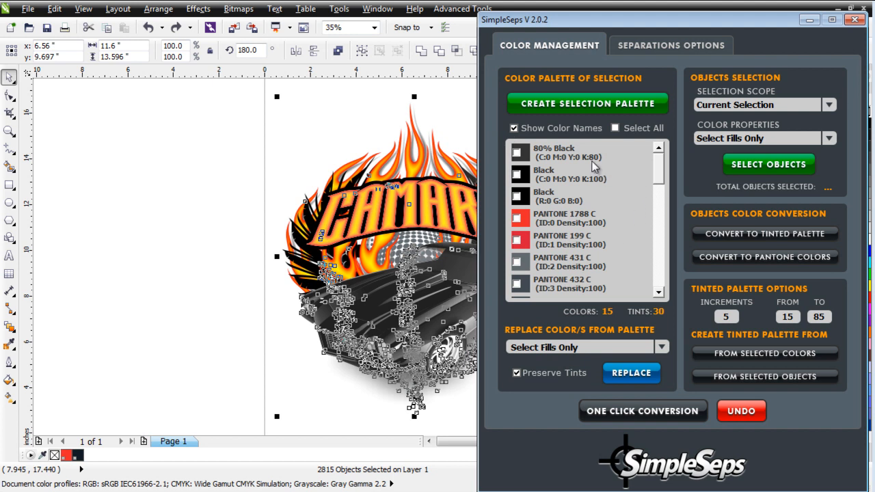
pyautogui.moveTo(564, 210)
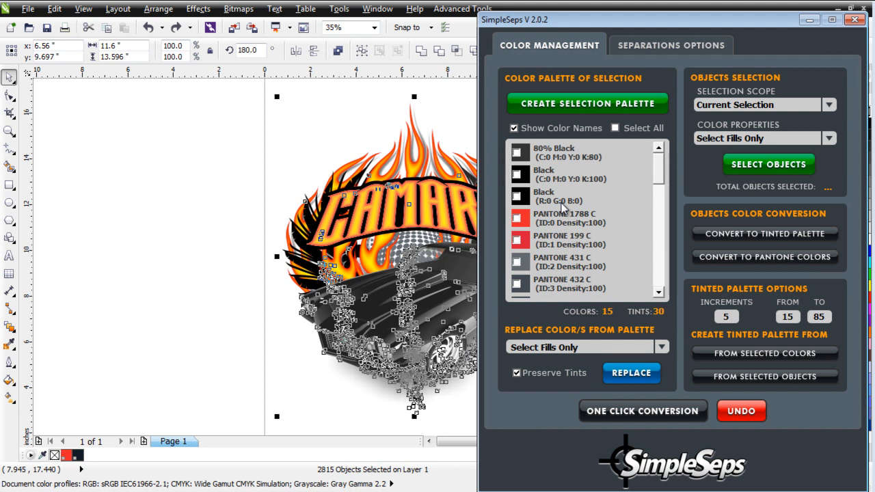
pyautogui.moveTo(616, 269)
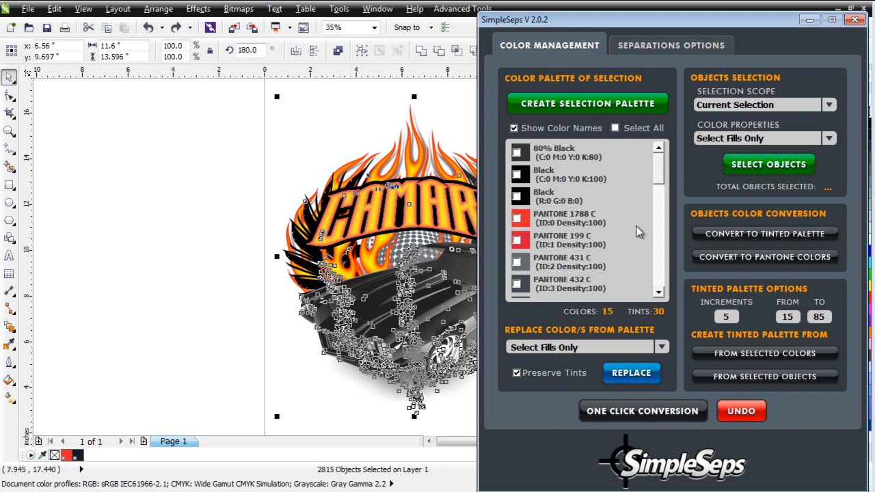
pyautogui.moveTo(568, 316)
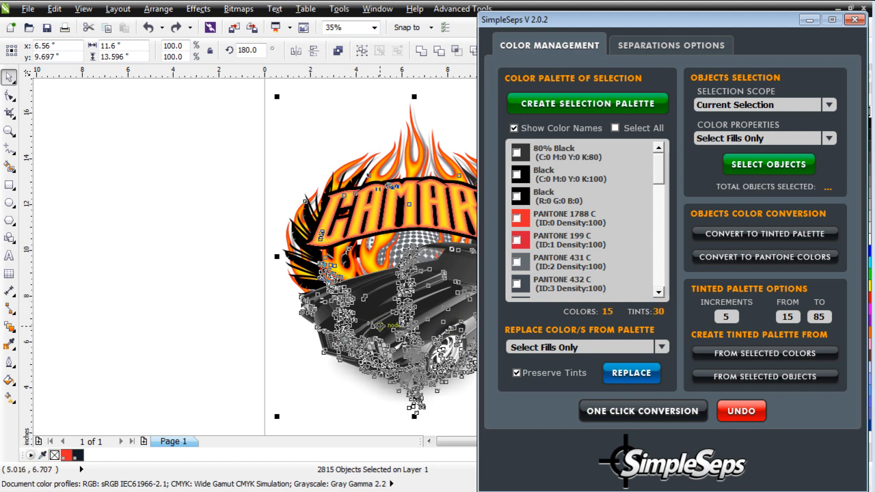
pyautogui.moveTo(402, 386)
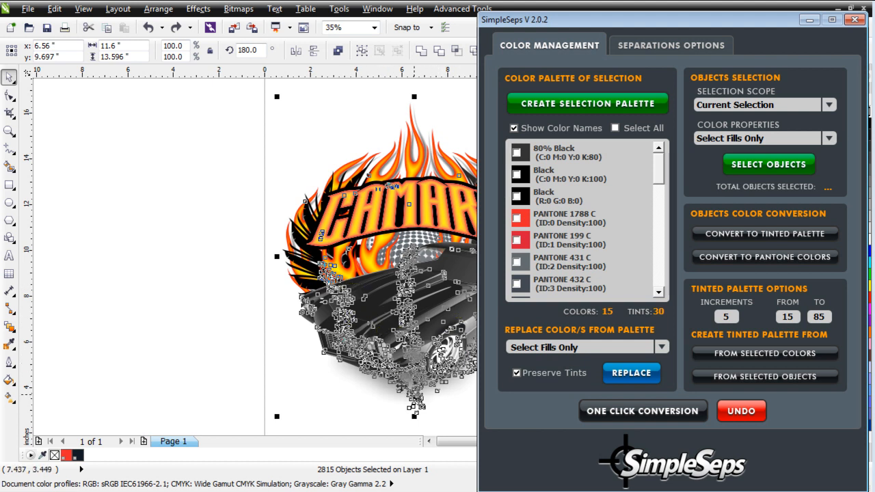
pyautogui.moveTo(306, 236)
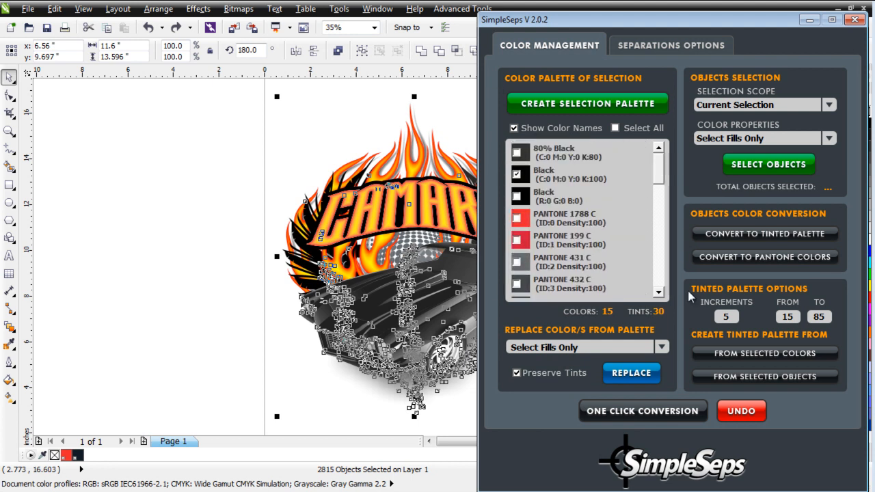
pyautogui.scroll(-3)
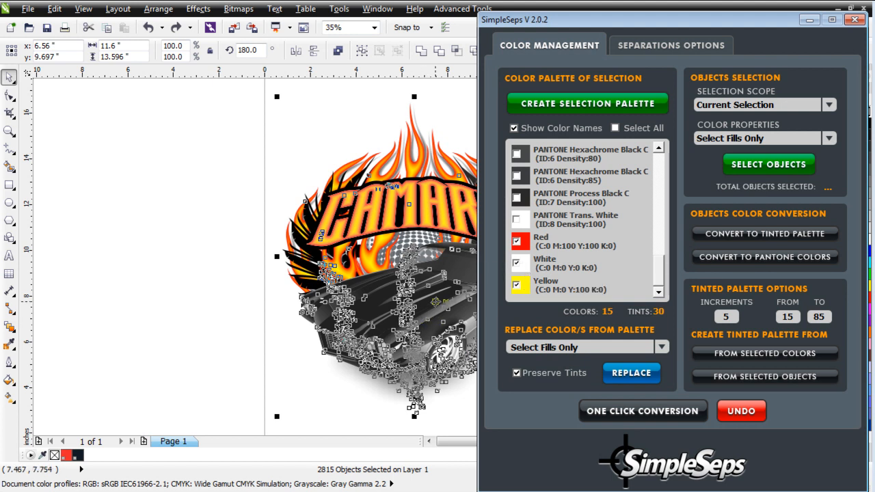
pyautogui.moveTo(649, 420)
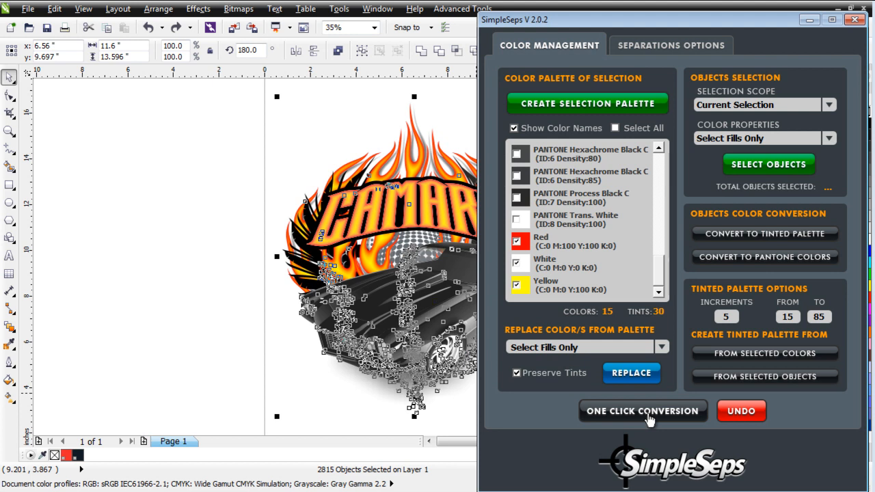
# Step: Run One Click Conversion on all 2815 objects and dismiss the results message
pyautogui.click(642, 411)
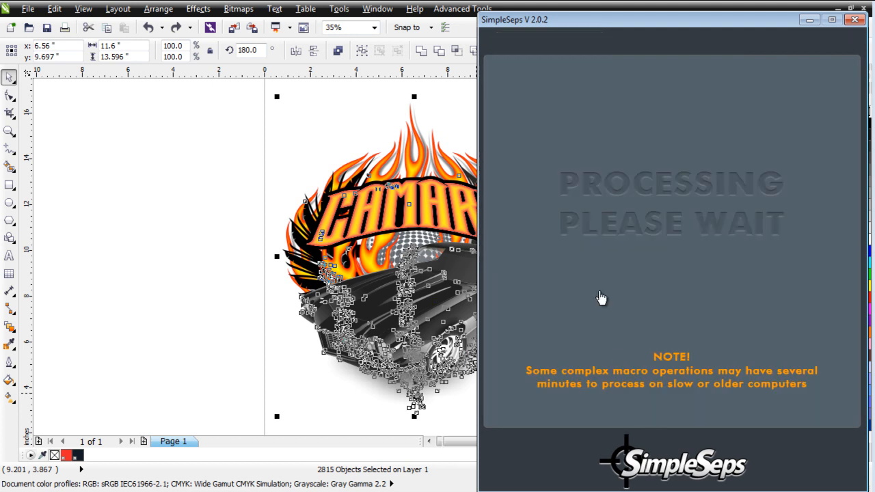
pyautogui.moveTo(599, 282)
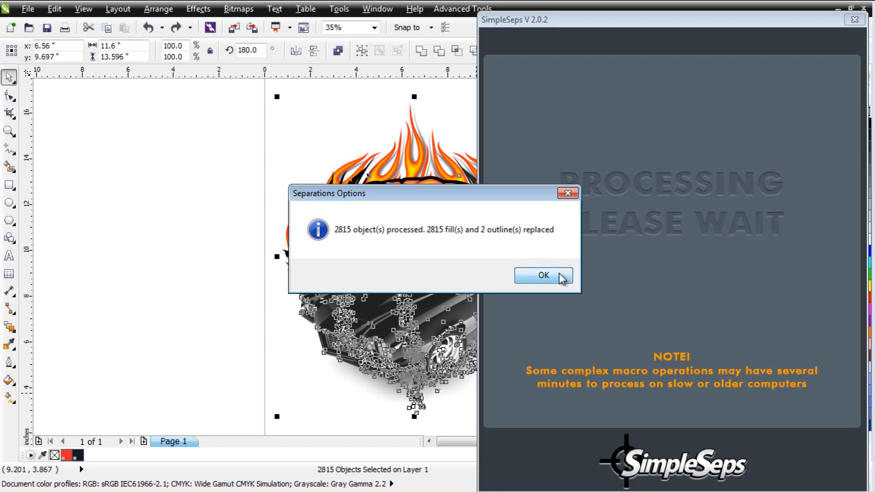
pyautogui.click(544, 275)
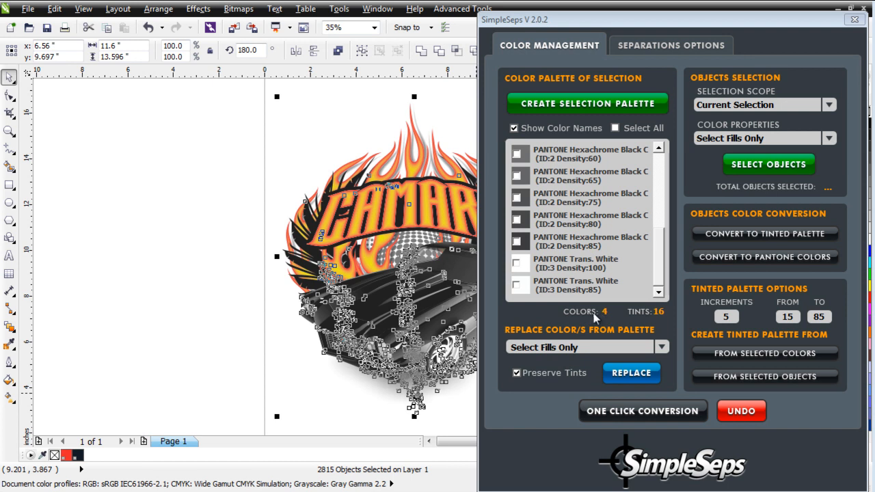
pyautogui.moveTo(215, 268)
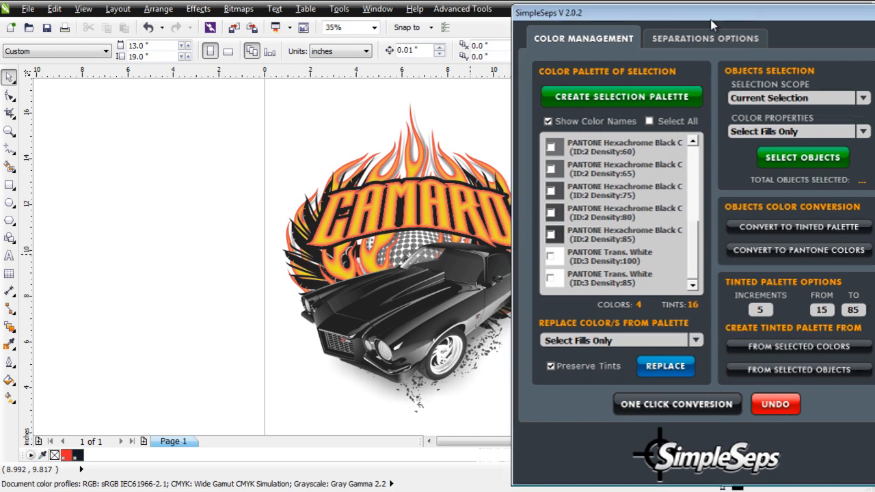
# Step: In Separations Options, set Black Print Output to All Black
pyautogui.click(705, 39)
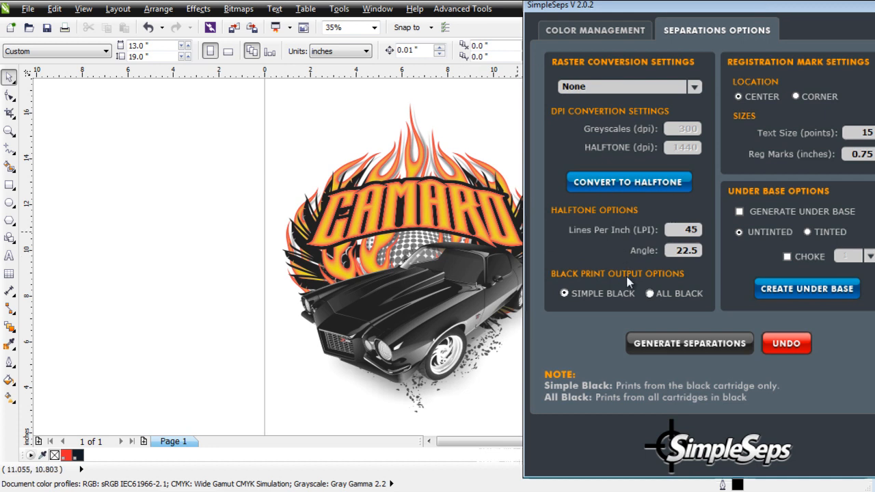
pyautogui.moveTo(634, 283)
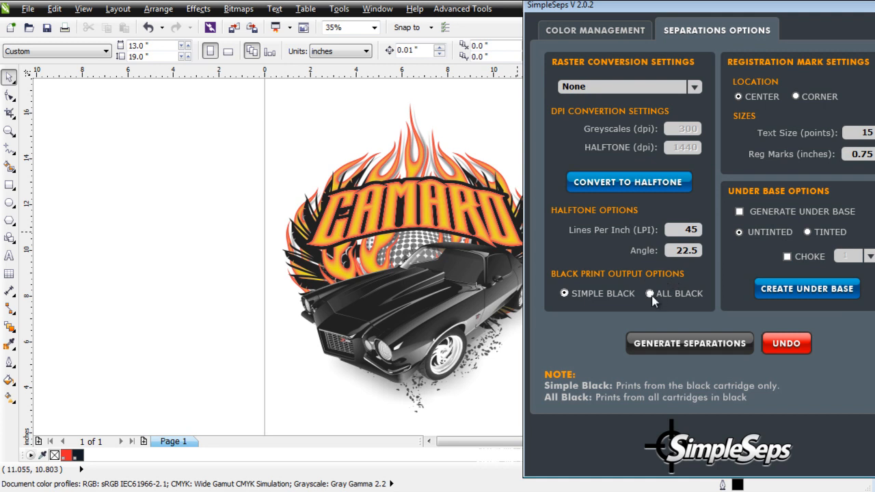
pyautogui.click(648, 294)
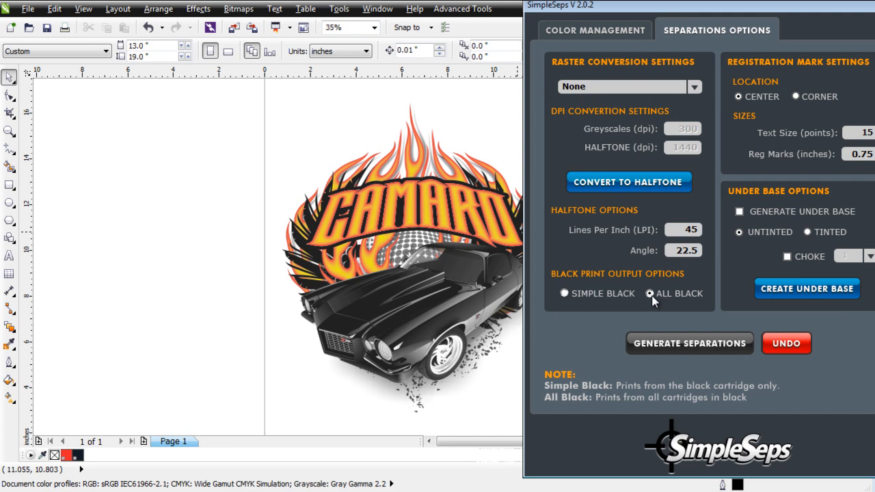
pyautogui.moveTo(650, 304)
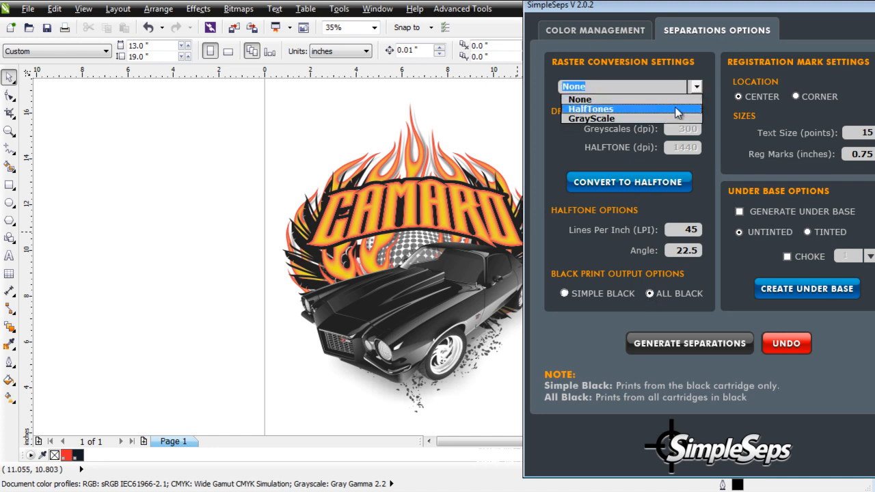
# Step: Set raster conversion to HalfTones at 1200 dpi and 55 lines per inch
pyautogui.click(590, 109)
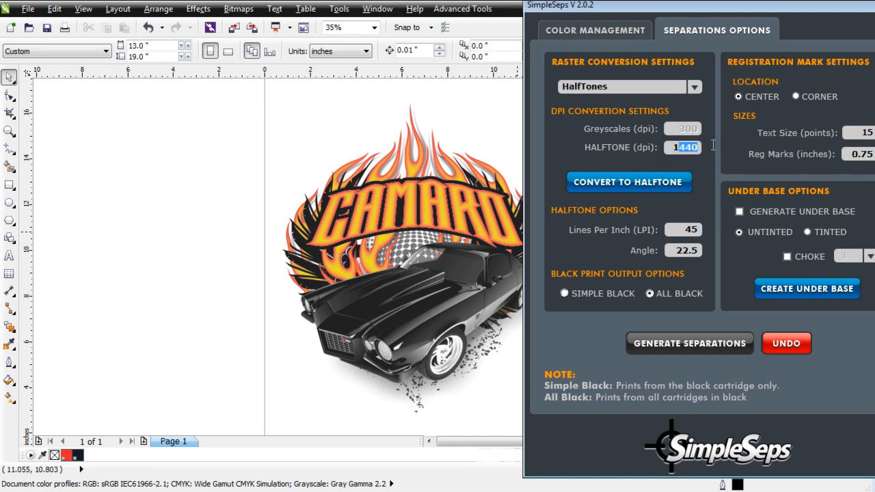
pyautogui.write('1200')
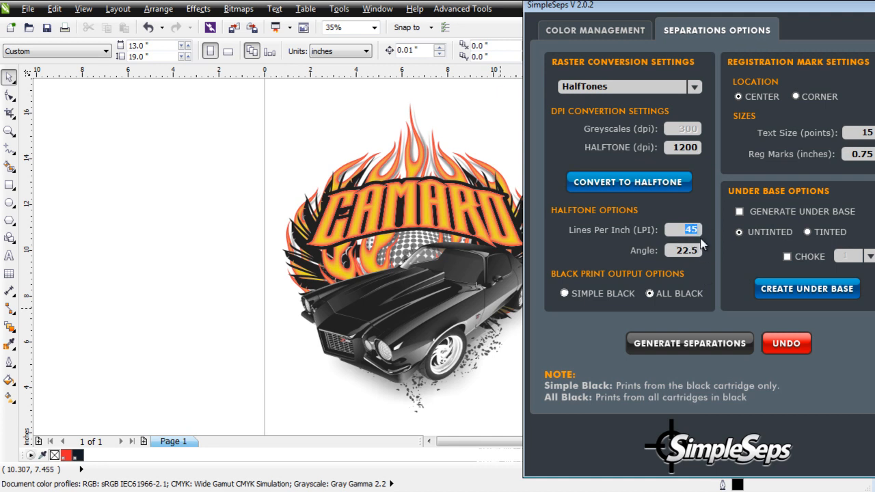
pyautogui.write('55')
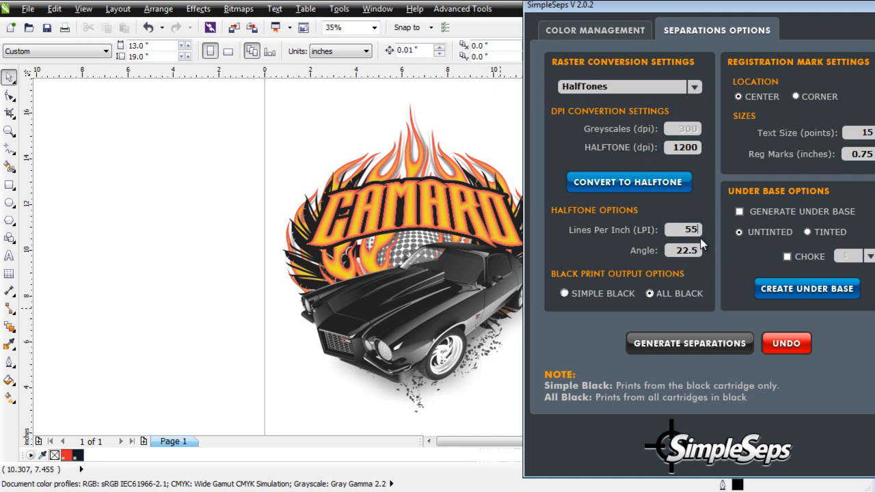
pyautogui.moveTo(322, 245)
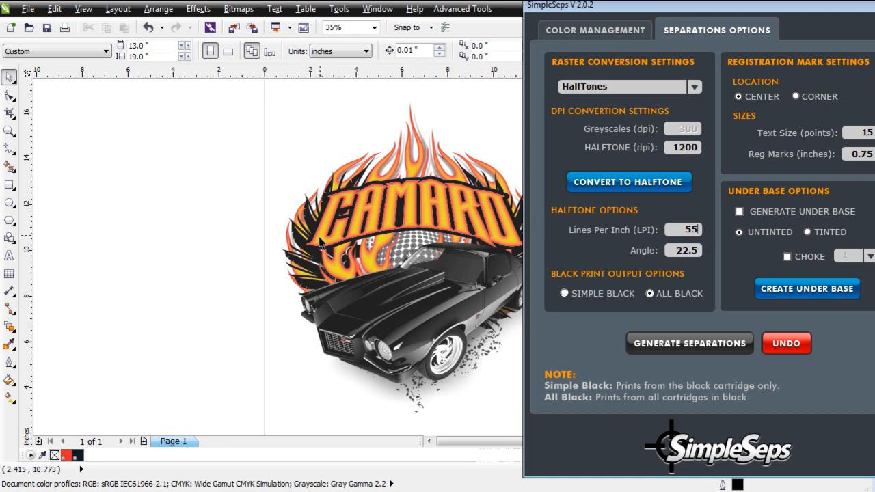
pyautogui.moveTo(380, 233)
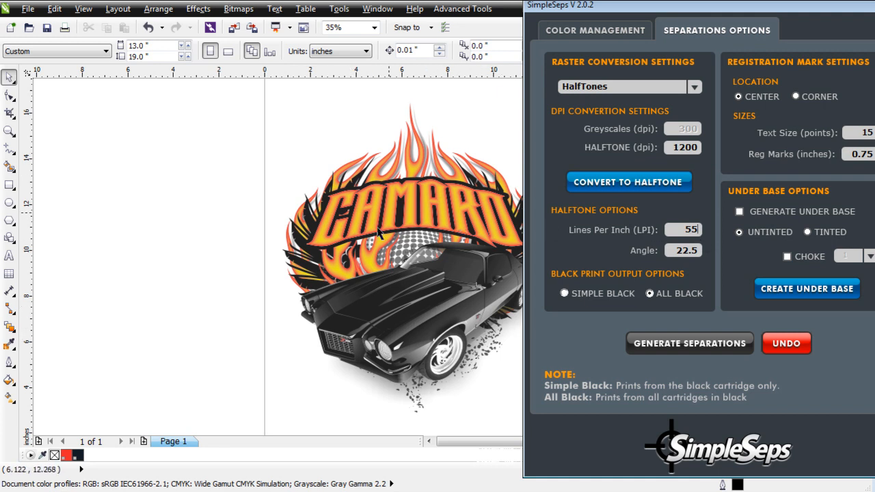
pyautogui.moveTo(520, 317)
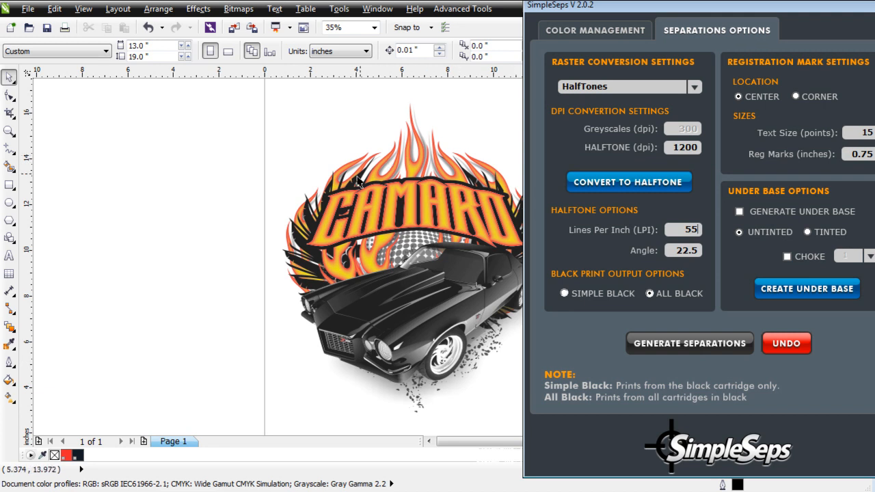
pyautogui.moveTo(508, 219)
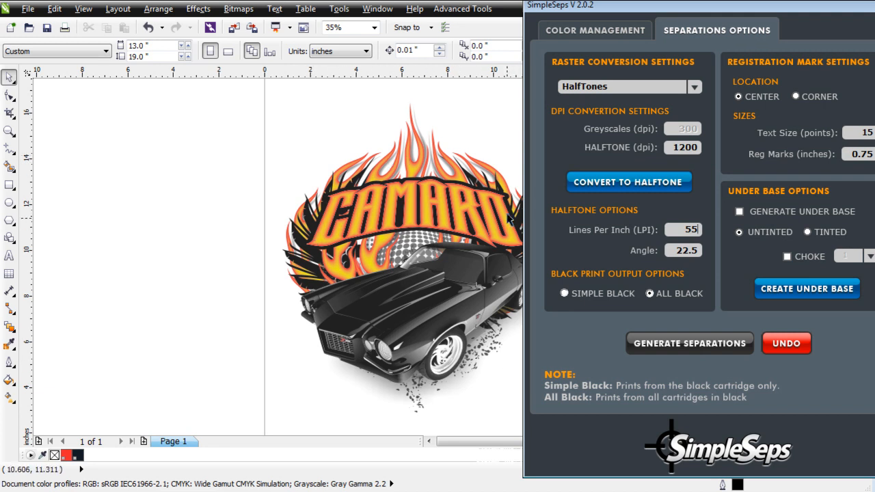
pyautogui.moveTo(349, 308)
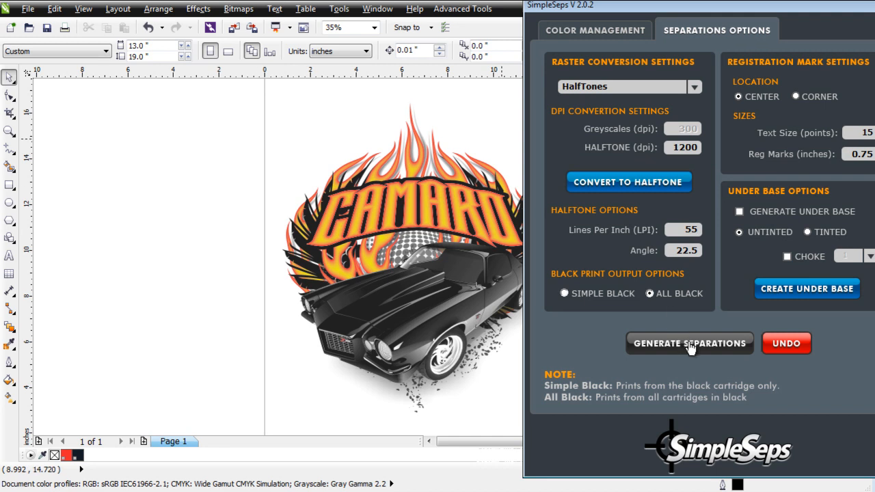
# Step: Generate the separations, confirming the proceed prompt and color management warning
pyautogui.click(689, 343)
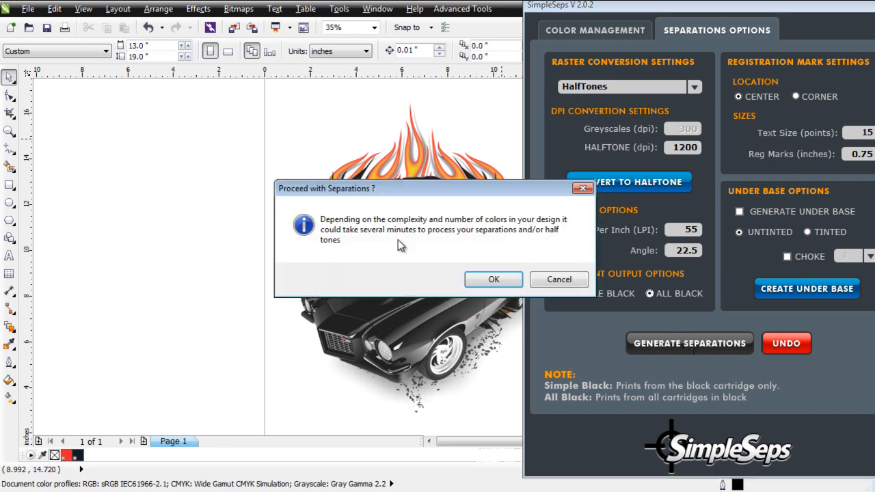
pyautogui.click(494, 280)
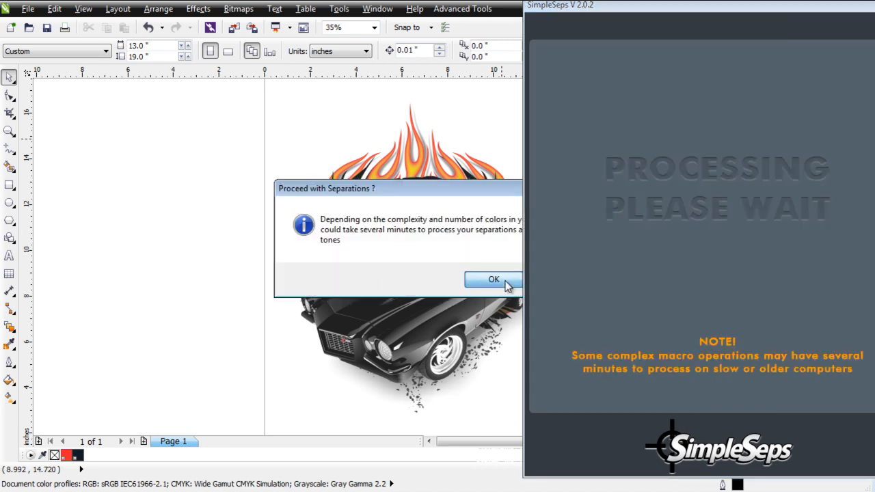
pyautogui.click(494, 279)
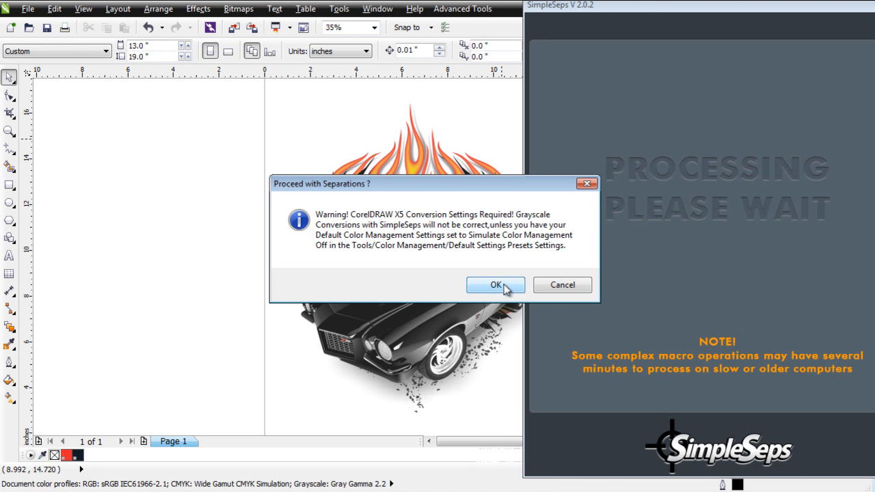
pyautogui.click(496, 285)
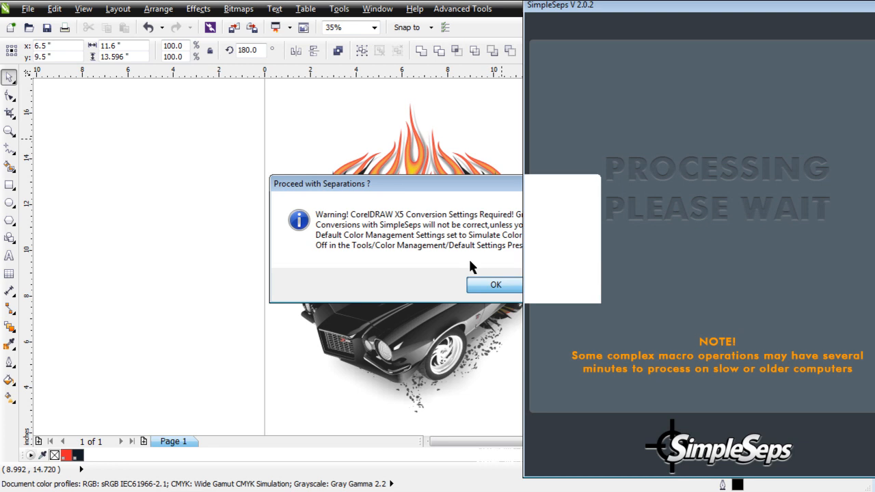
pyautogui.click(495, 285)
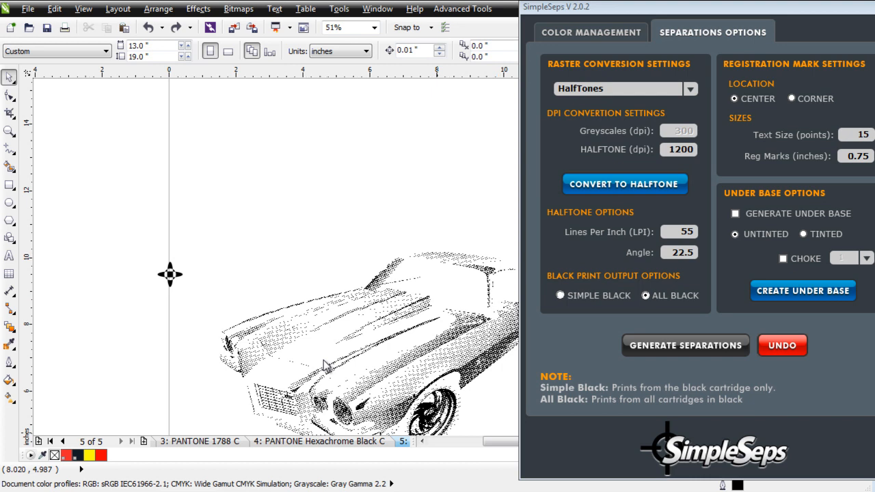
pyautogui.moveTo(468, 362)
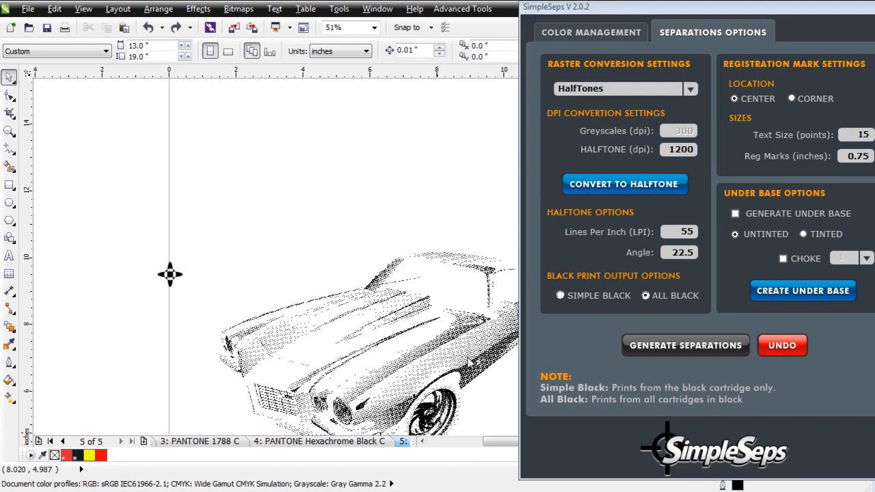
pyautogui.moveTo(492, 342)
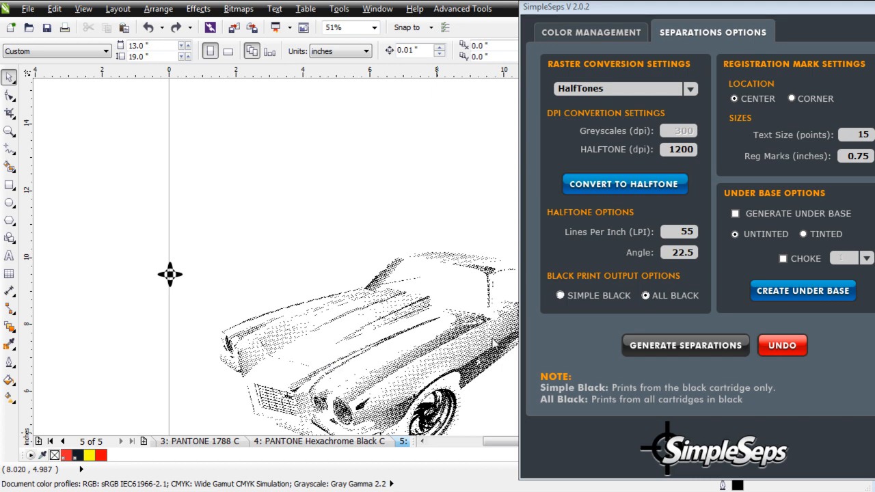
pyautogui.moveTo(482, 340)
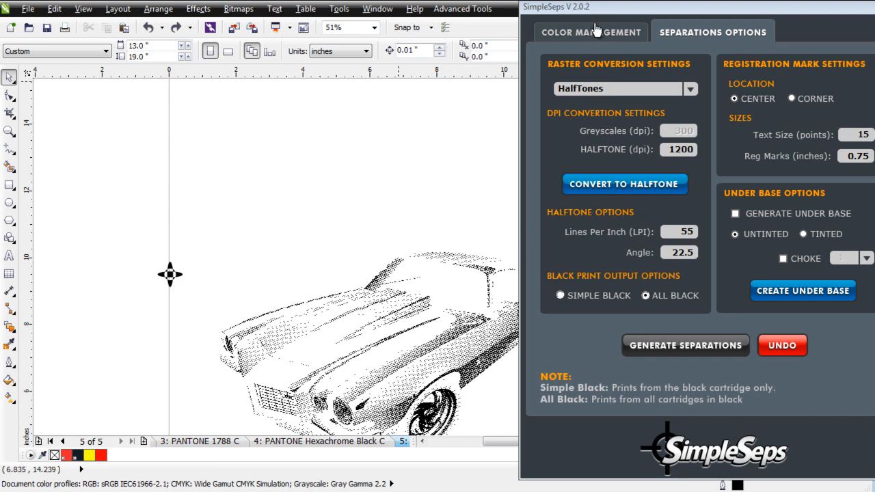
# Step: Switch the SimpleSeps window back to its Color Management tab
pyautogui.click(591, 33)
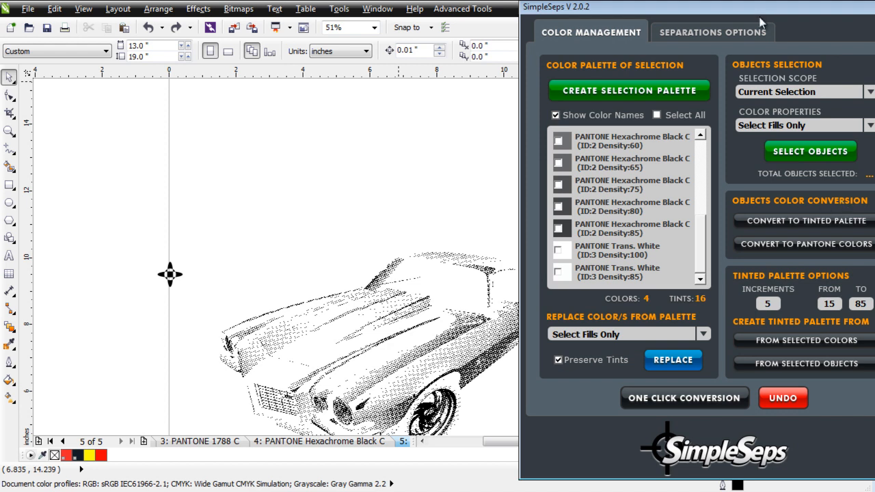
pyautogui.click(713, 32)
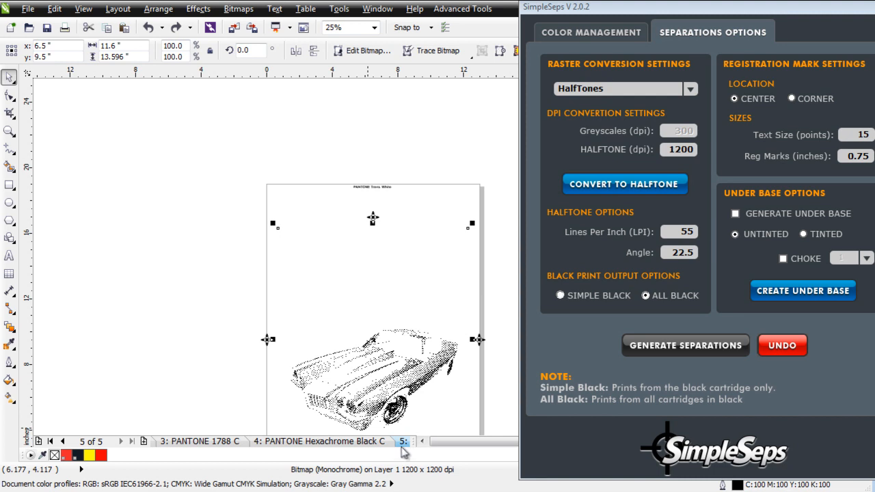
# Step: Delete page 5 from the page tab's context menu
pyautogui.rightClick(403, 441)
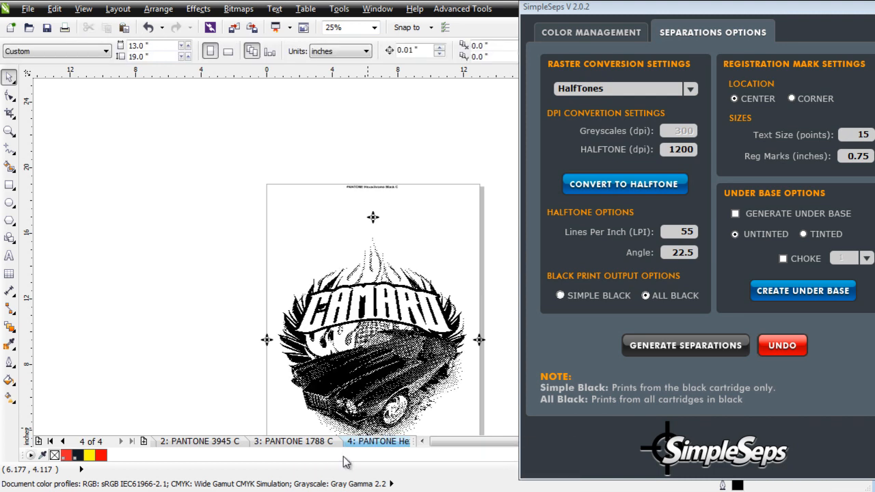
pyautogui.click(373, 308)
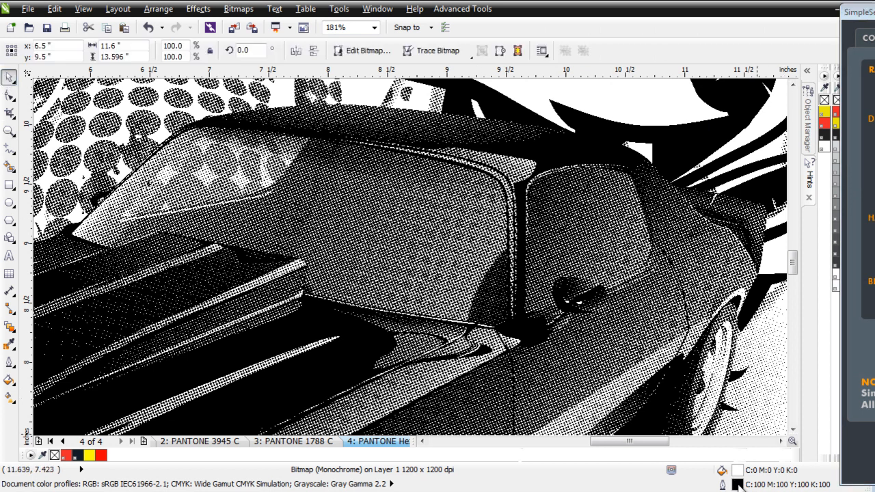
pyautogui.moveTo(776, 486)
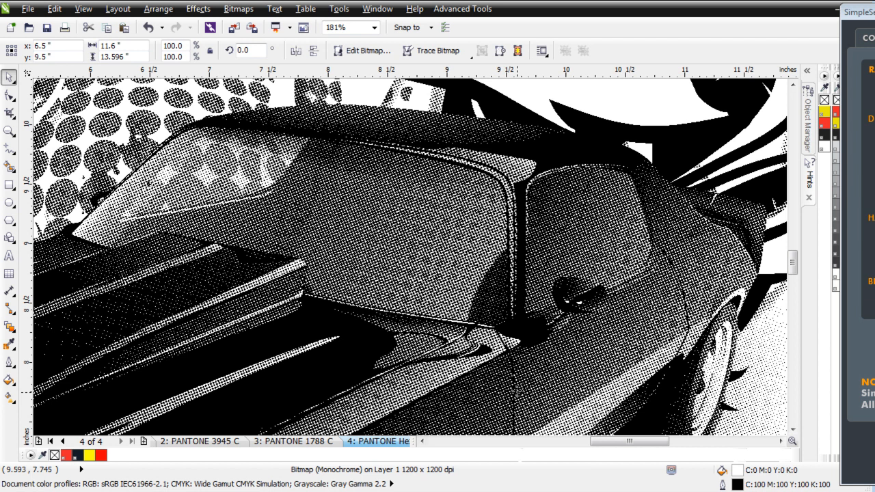
pyautogui.moveTo(518, 309)
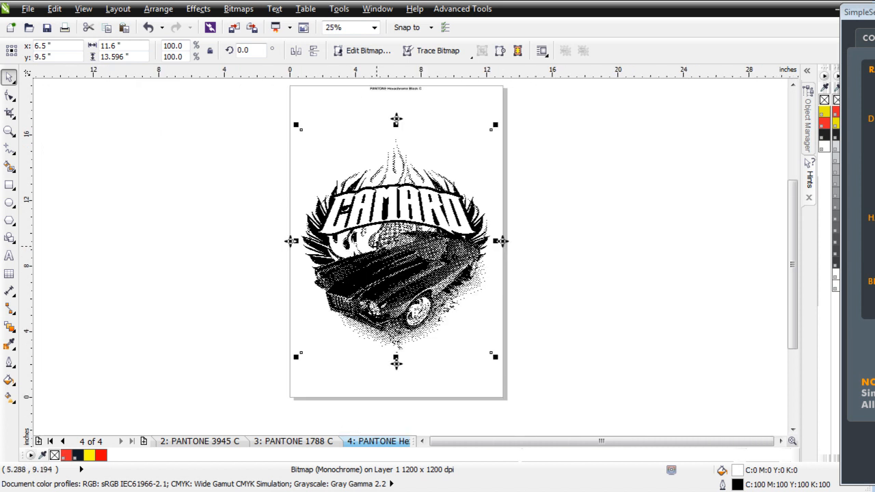
pyautogui.click(368, 26)
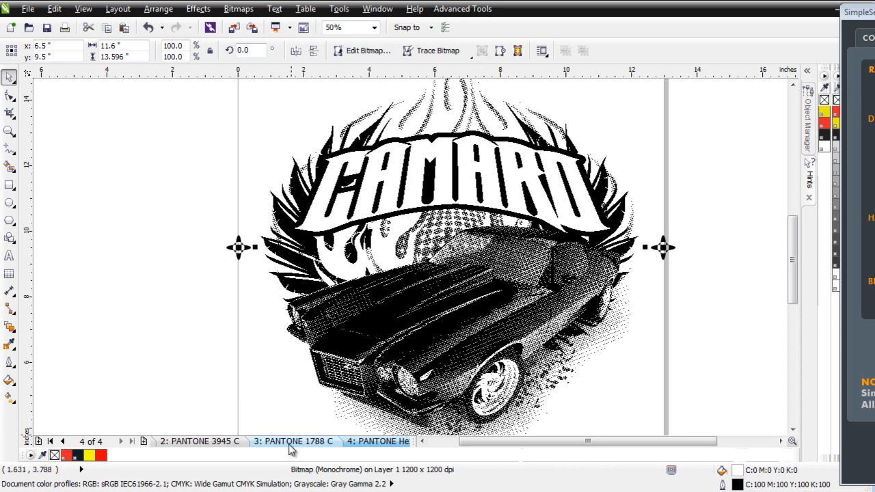
# Step: Flip through the PANTONE 1788 C and PANTONE 3945 C separation plate pages
pyautogui.click(293, 441)
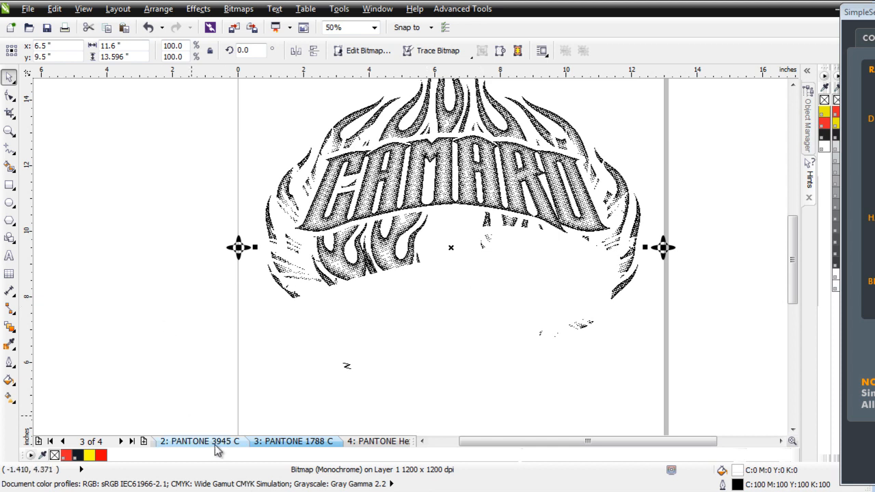
pyautogui.click(201, 441)
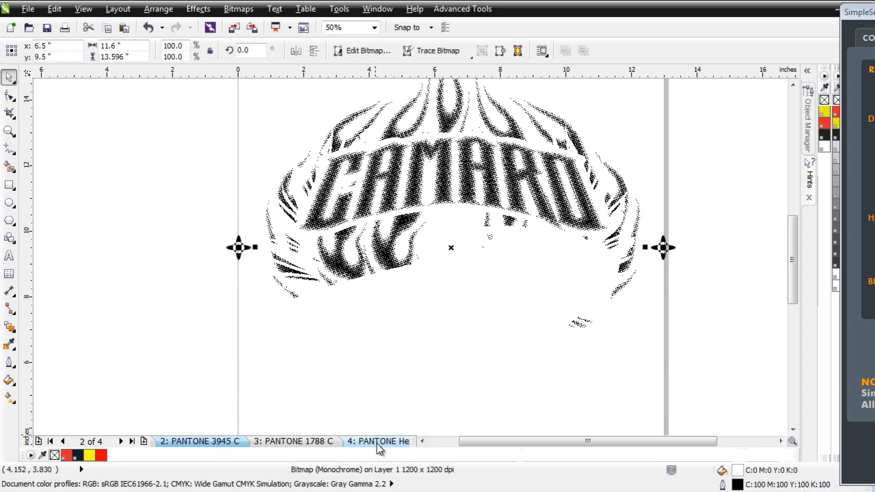
pyautogui.click(380, 441)
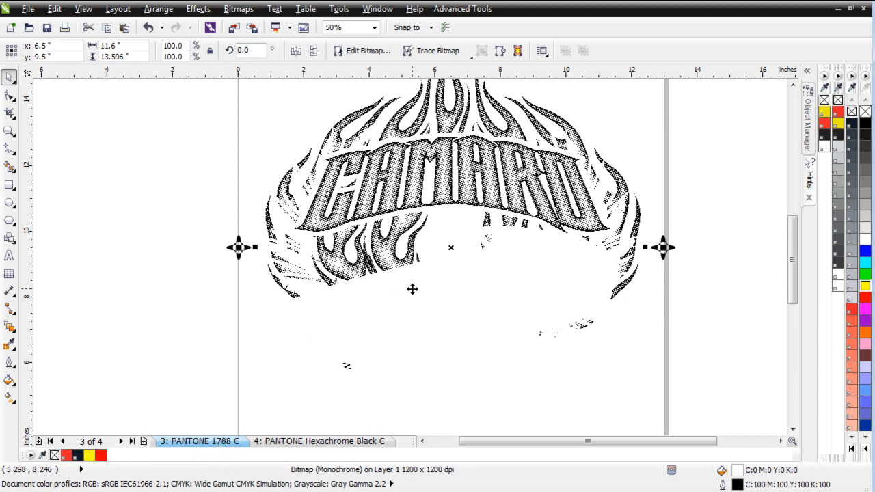
pyautogui.moveTo(349, 458)
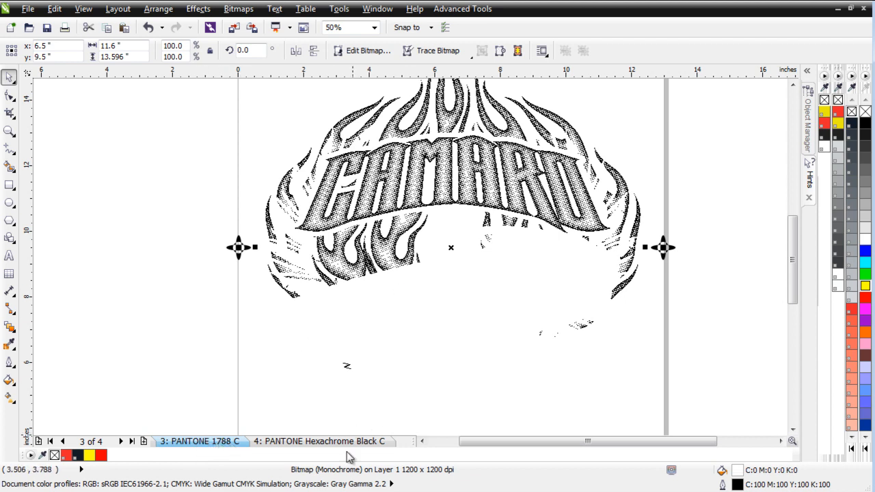
# Step: Show page 4, the PANTONE Hexachrome Black C plate, zoomed out to the whole page
pyautogui.click(319, 441)
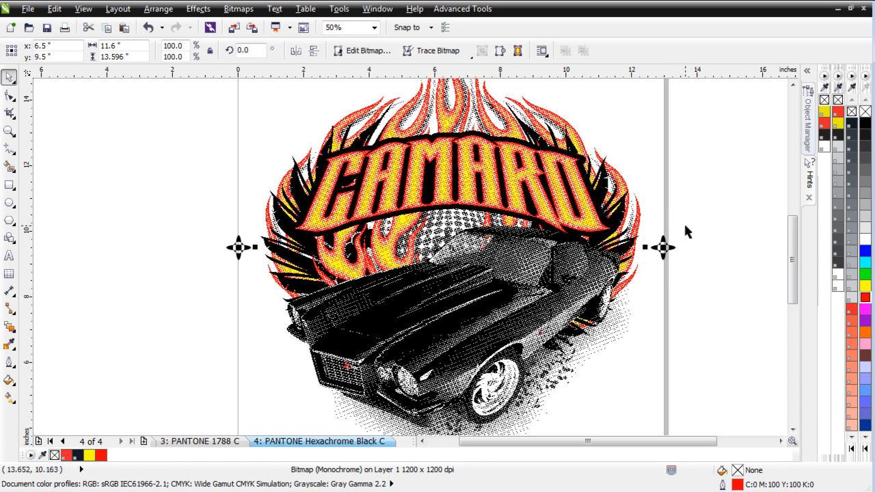
pyautogui.click(345, 28)
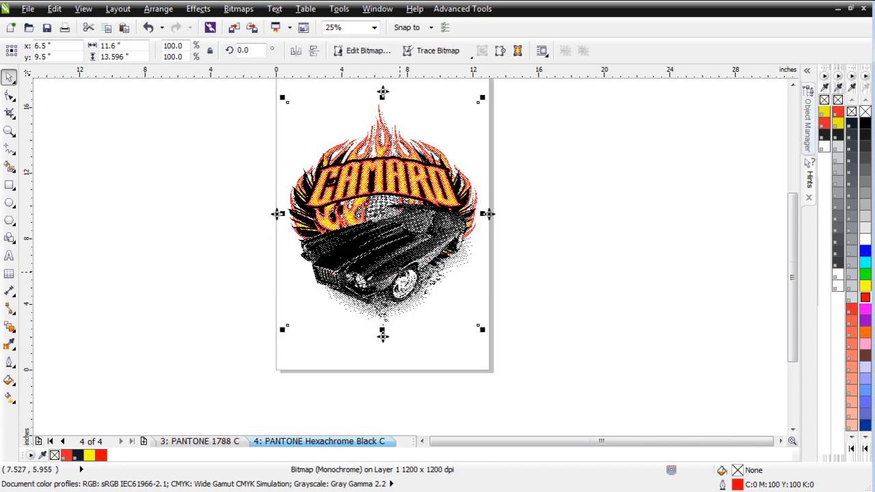
pyautogui.moveTo(281, 97)
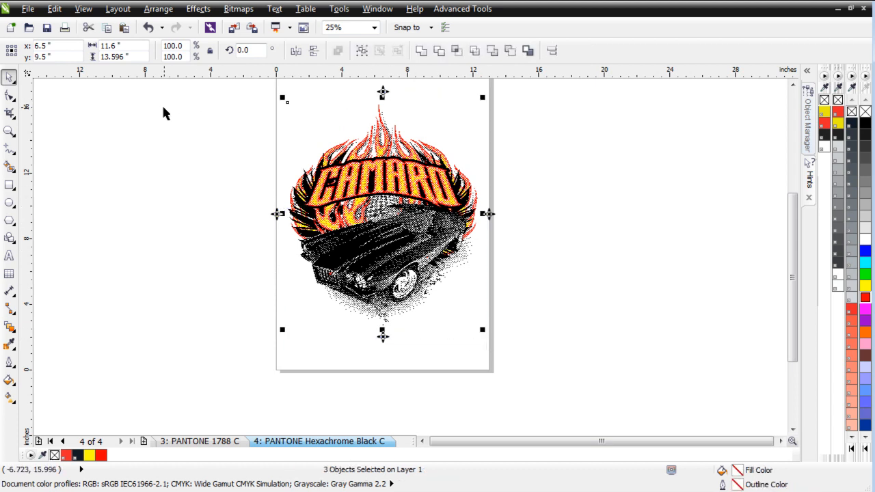
pyautogui.moveTo(192, 367)
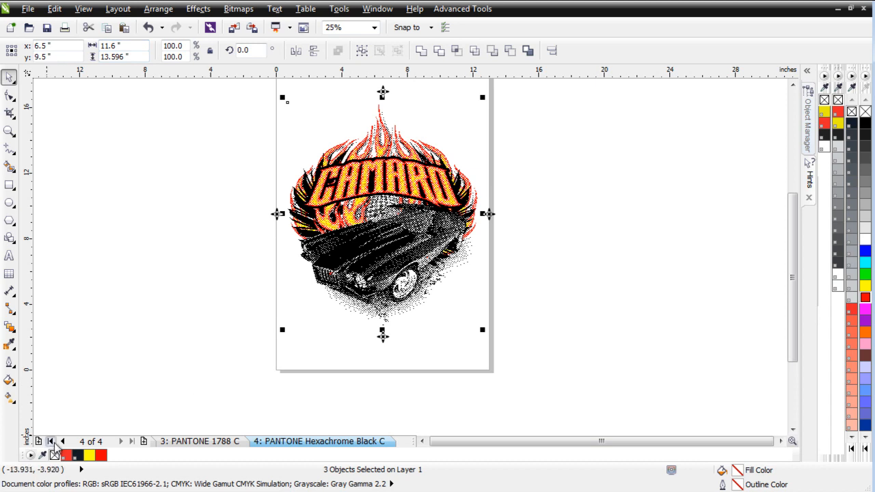
# Step: Paste the three copied separation plates onto page 1 with the original Camaro art
pyautogui.click(50, 441)
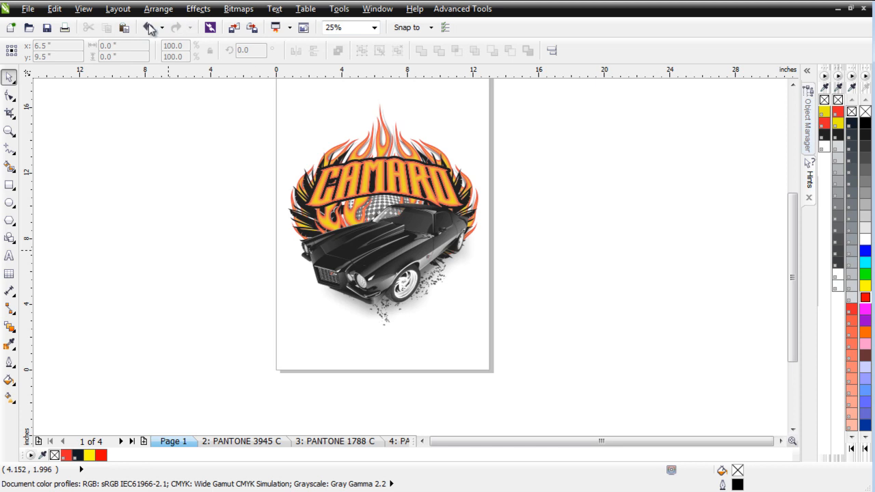
pyautogui.click(149, 27)
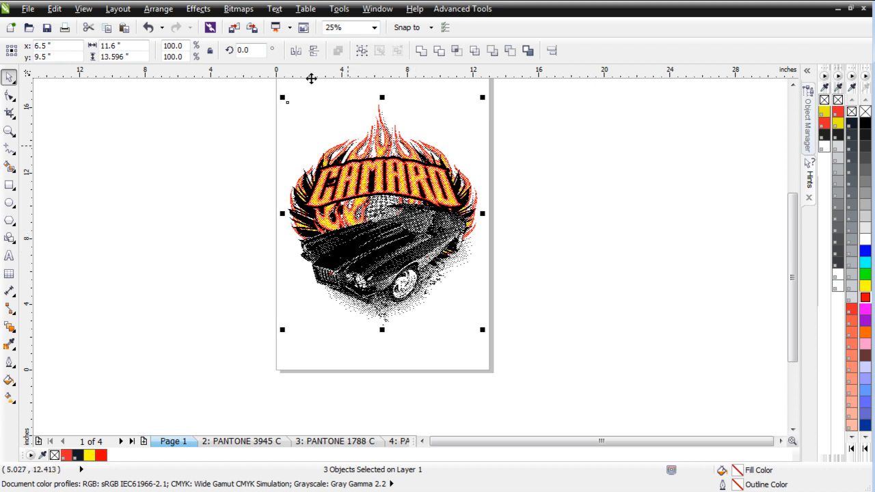
# Step: Convert the plates to one RGB Color (24-bit) bitmap without transparent background
pyautogui.click(238, 8)
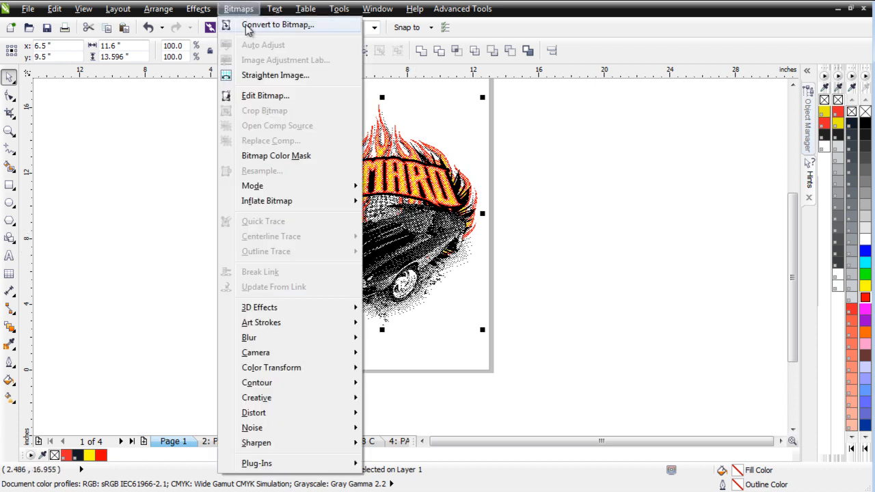
pyautogui.click(279, 25)
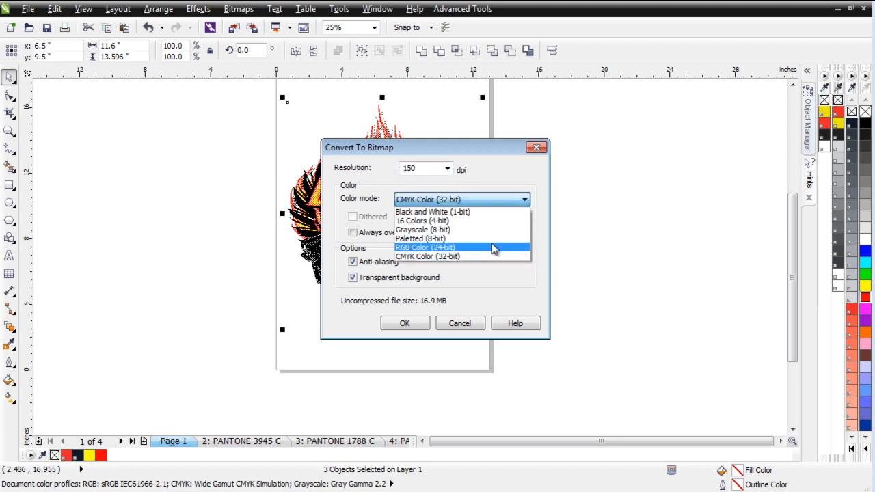
pyautogui.click(425, 247)
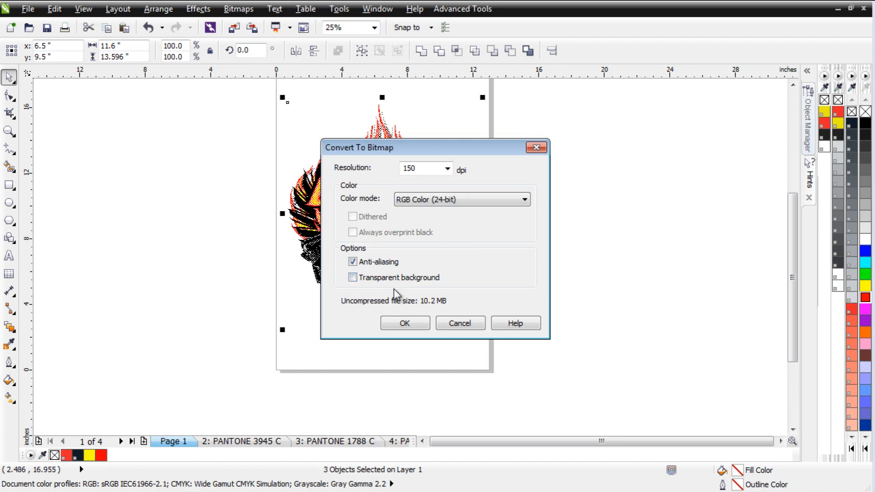
pyautogui.moveTo(358, 338)
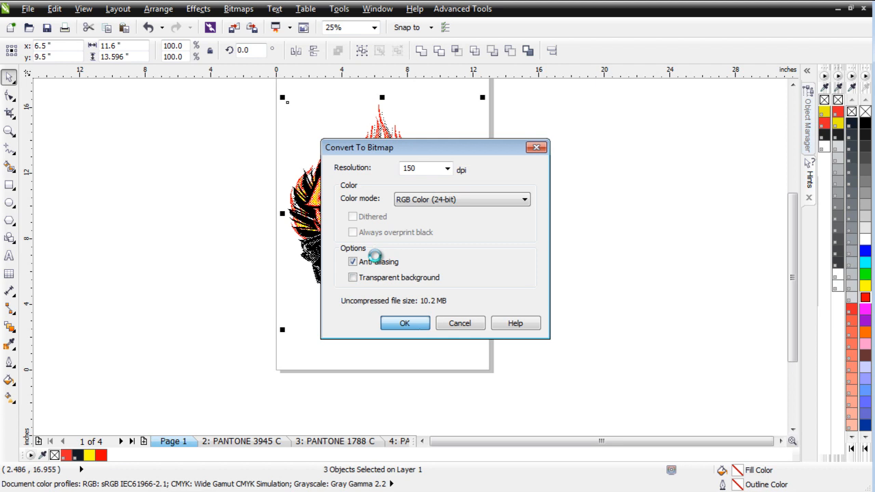
pyautogui.click(404, 323)
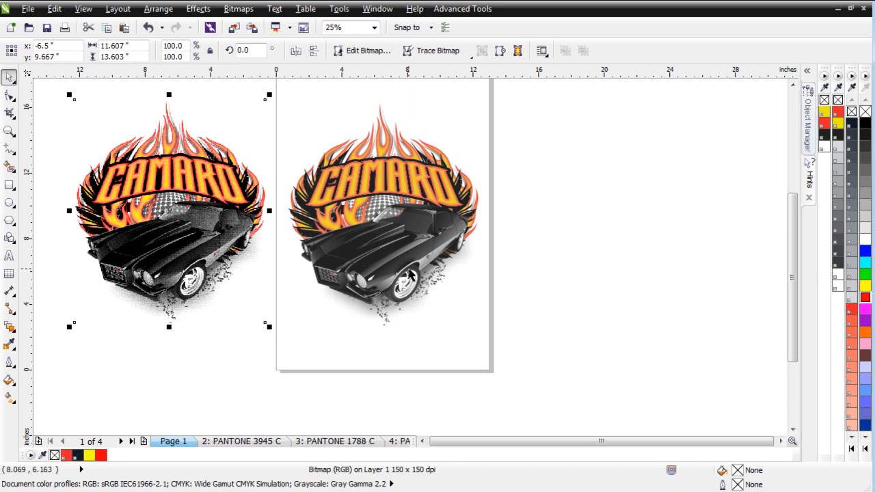
# Step: Apply a Gaussian Blur with a 1.0 pixel radius to the merged bitmap
pyautogui.hscroll(3)
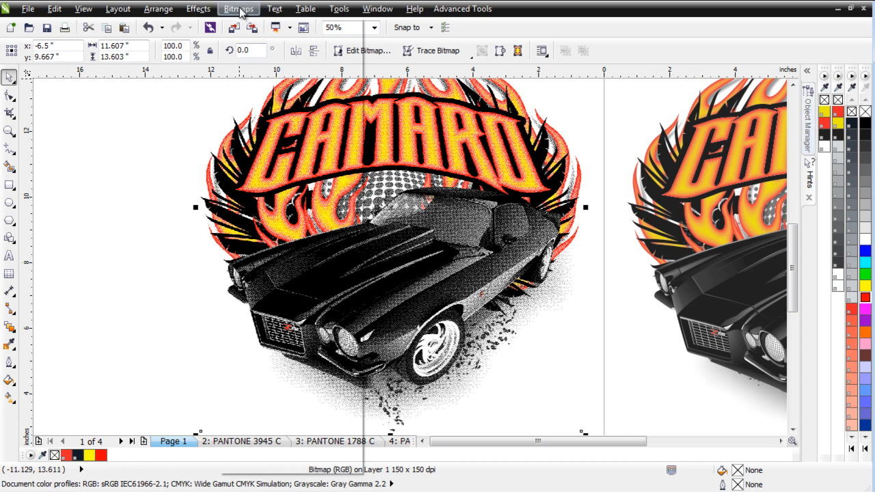
pyautogui.click(238, 8)
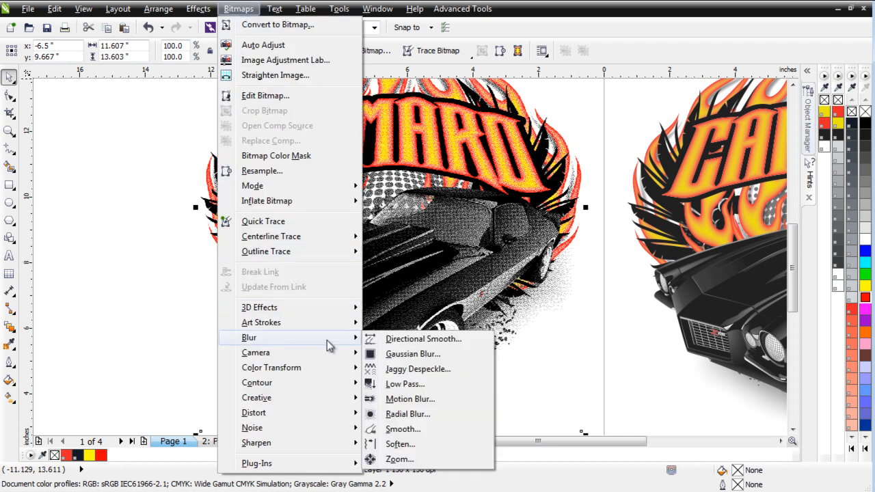
pyautogui.click(413, 354)
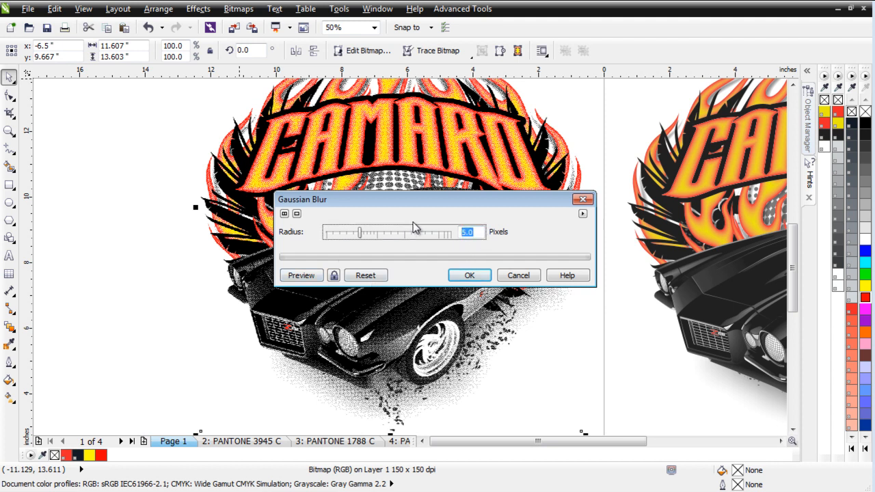
pyautogui.moveTo(360, 233); pyautogui.dragTo(330, 233)
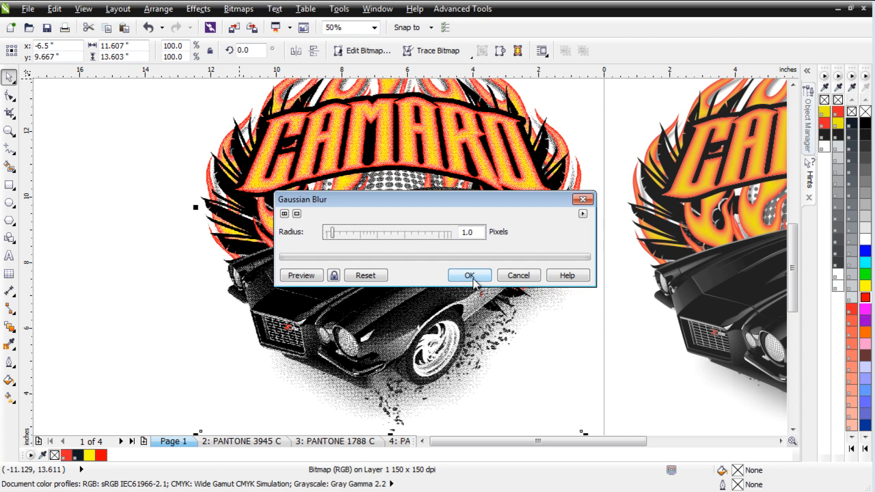
pyautogui.click(469, 275)
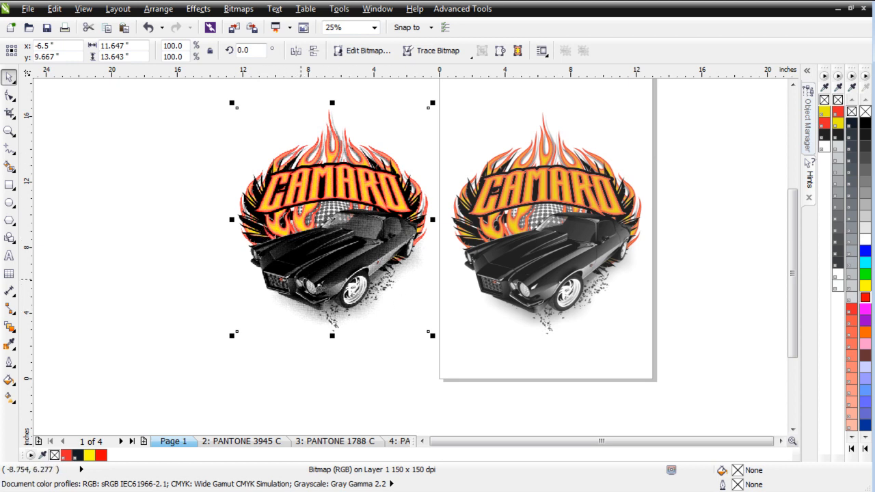
pyautogui.moveTo(351, 288)
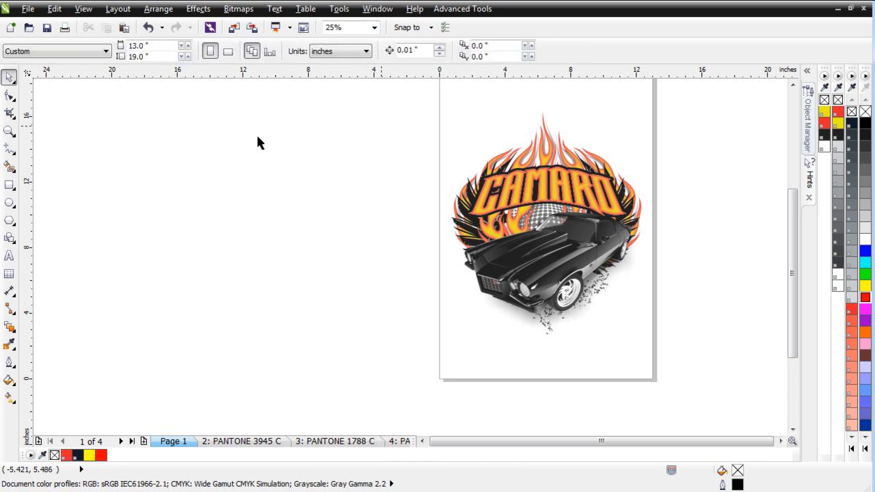
# Step: Set PANTONE 1788 C to be replaced by PANTONE Reflex Blue C in fills and outlines
pyautogui.click(545, 266)
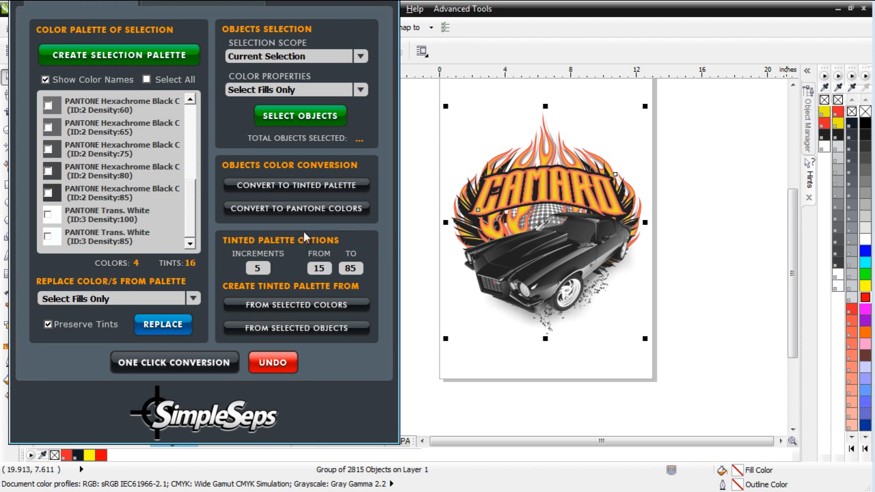
pyautogui.moveTo(526, 246)
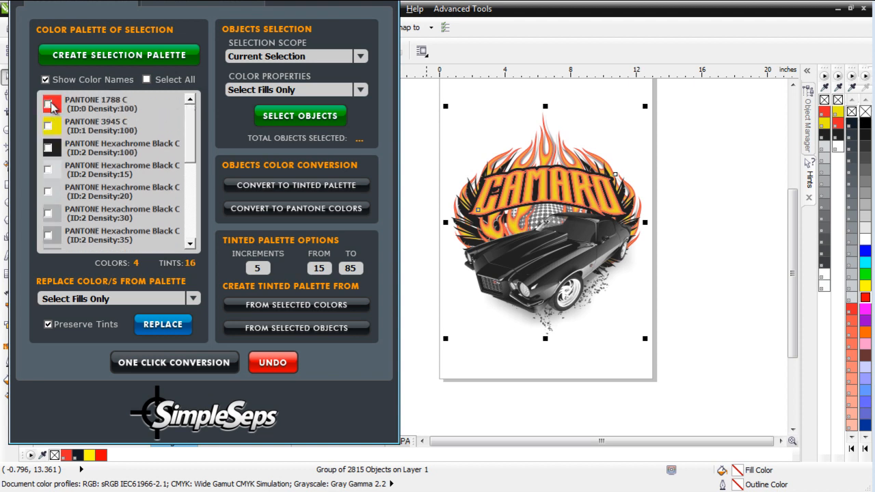
pyautogui.click(194, 299)
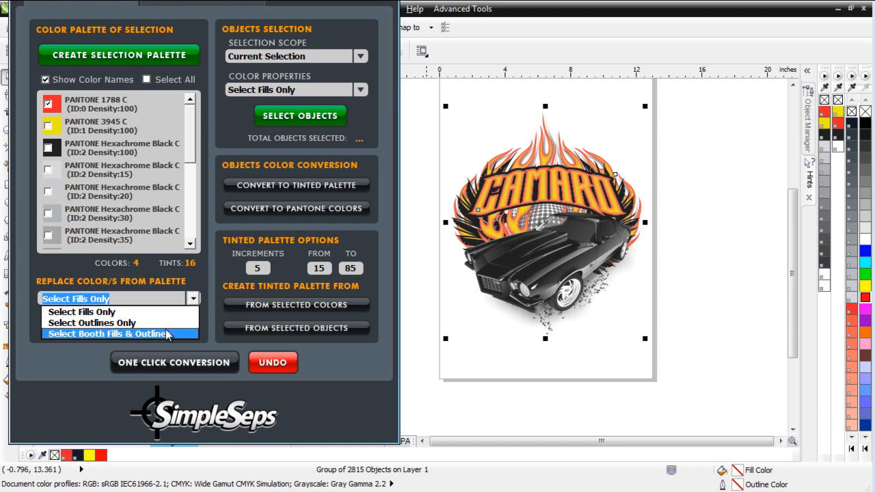
pyautogui.click(106, 334)
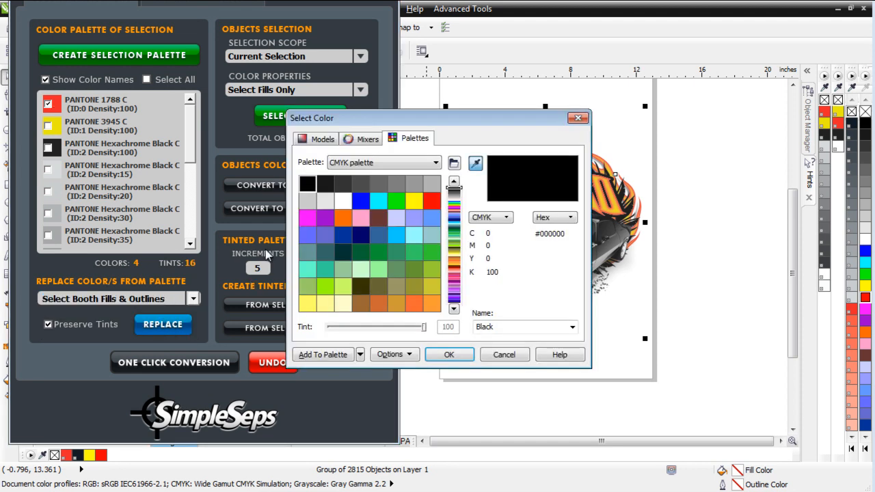
pyautogui.click(436, 162)
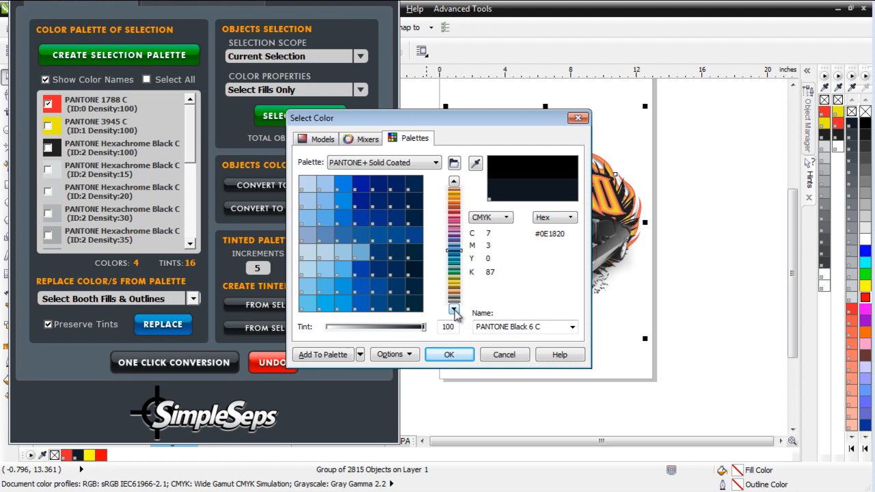
pyautogui.click(360, 200)
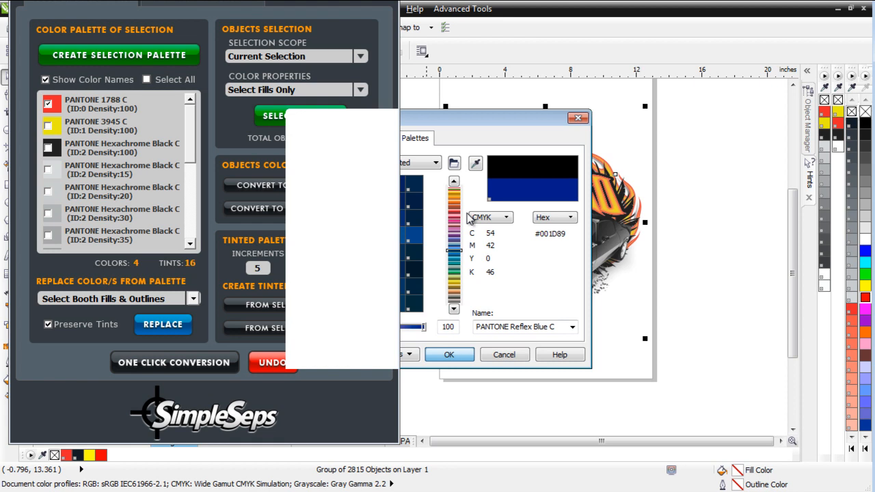
# Step: Confirm the red-to-blue swap, then replace yellow PANTONE 3945 C with PANTONE 298 C
pyautogui.click(449, 354)
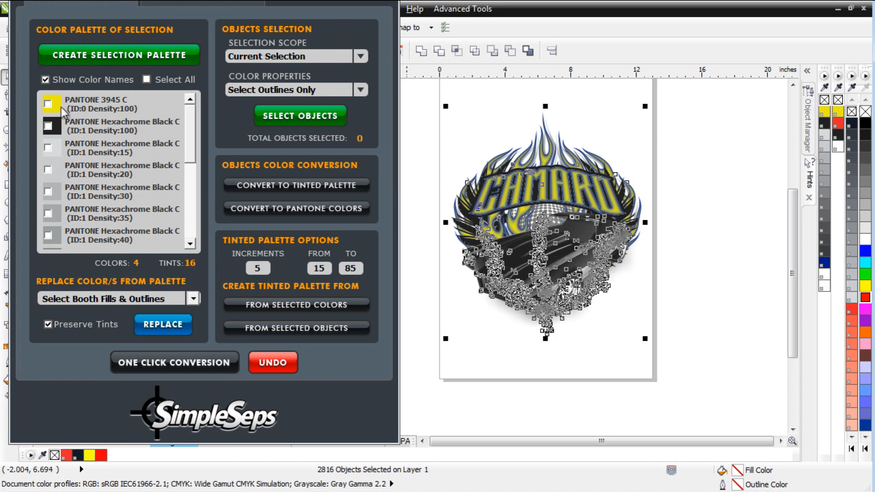
pyautogui.click(48, 104)
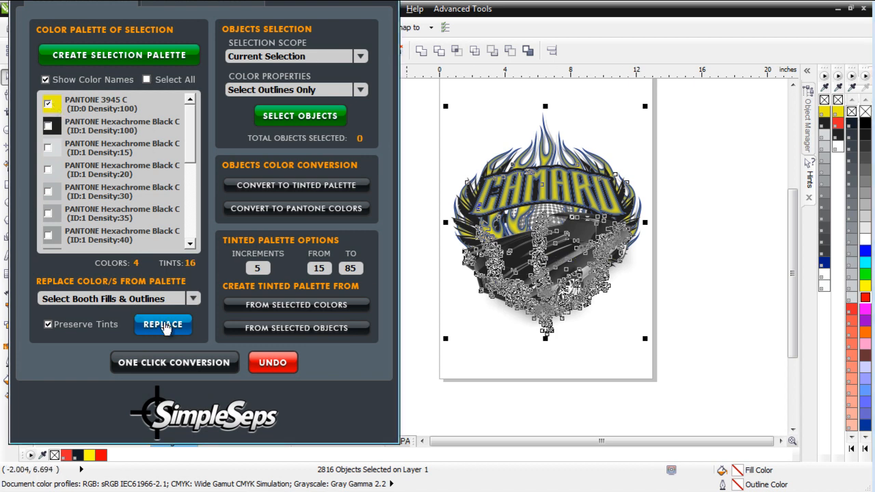
pyautogui.click(163, 324)
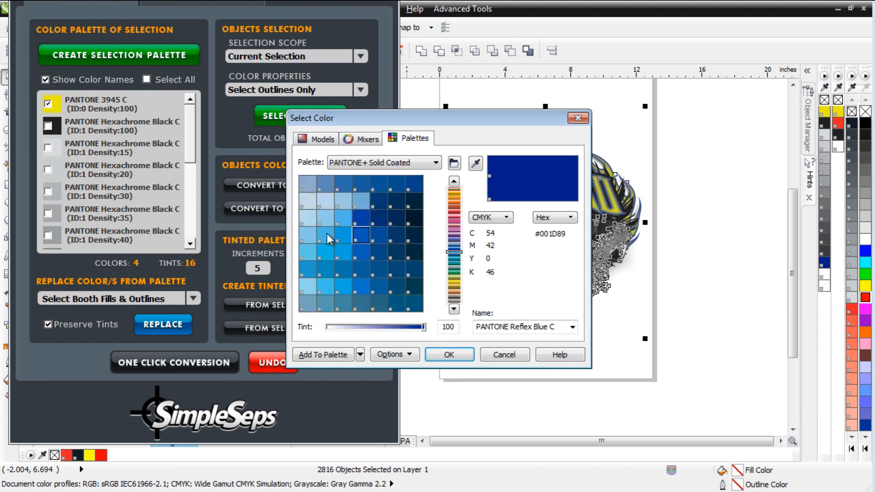
pyautogui.click(325, 253)
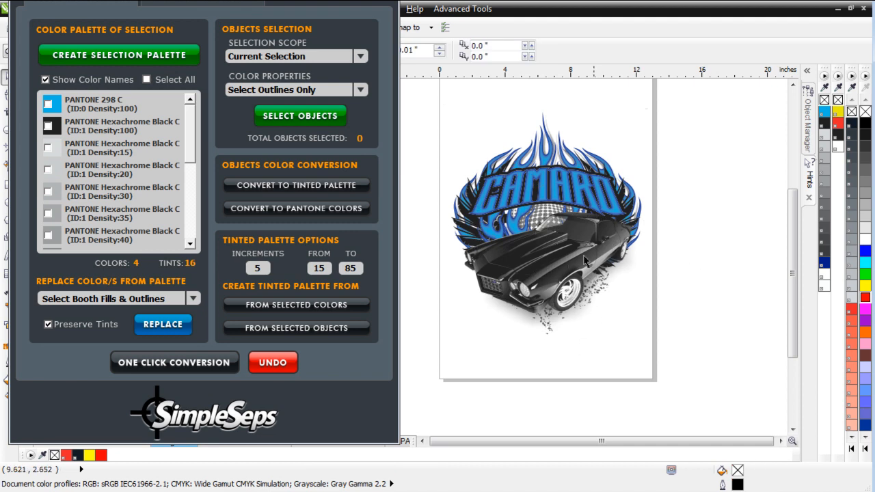
pyautogui.moveTo(601, 263)
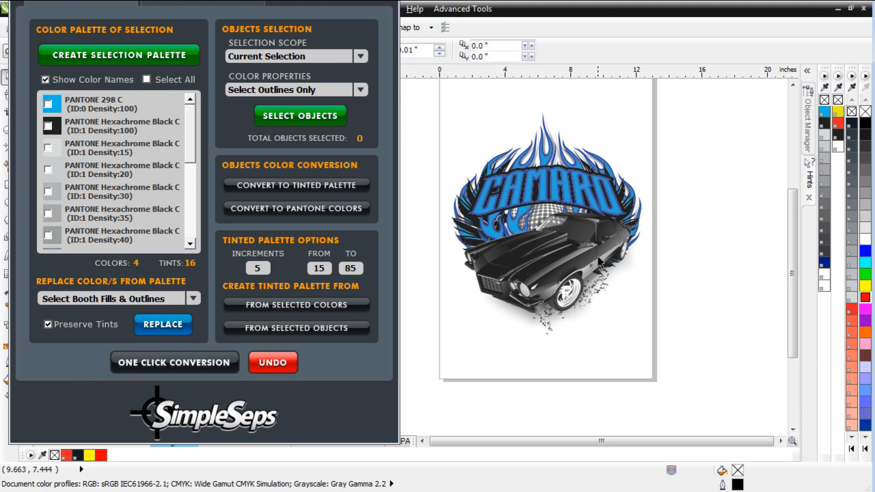
pyautogui.moveTo(598, 263)
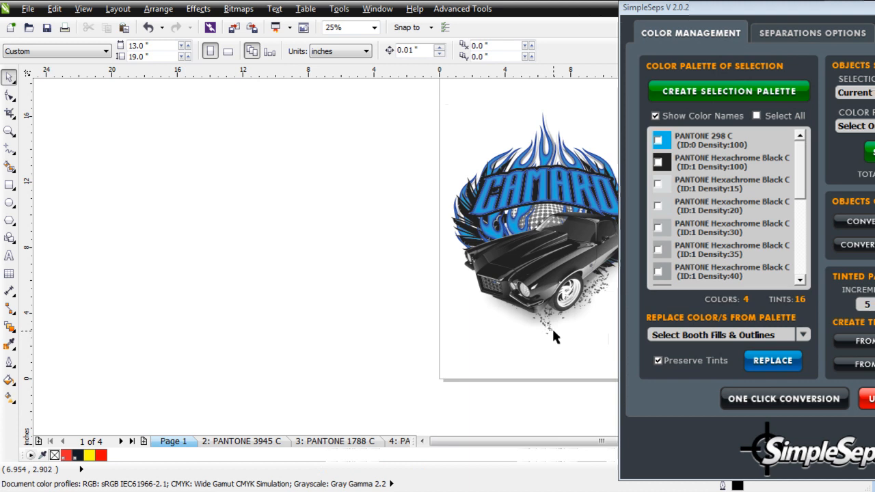
# Step: Select all 964 objects using Hexachrome Black Density:75 in fills and outlines
pyautogui.click(554, 331)
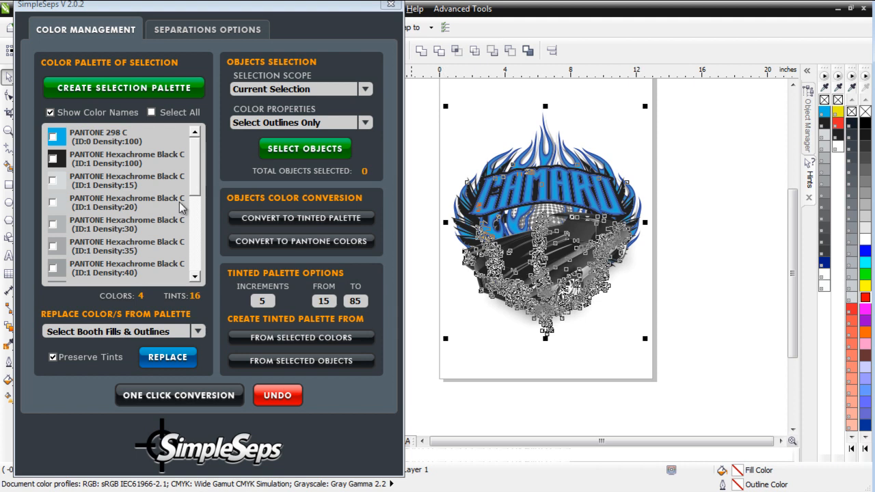
pyautogui.moveTo(192, 182)
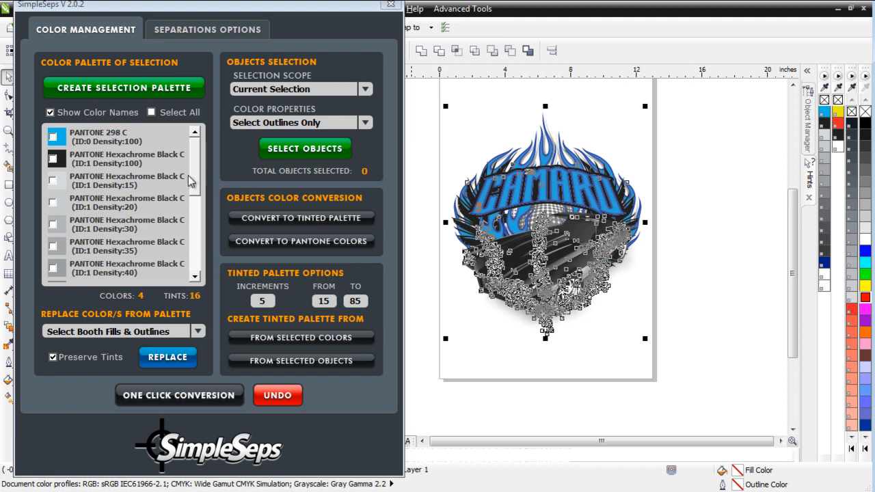
pyautogui.scroll(-3)
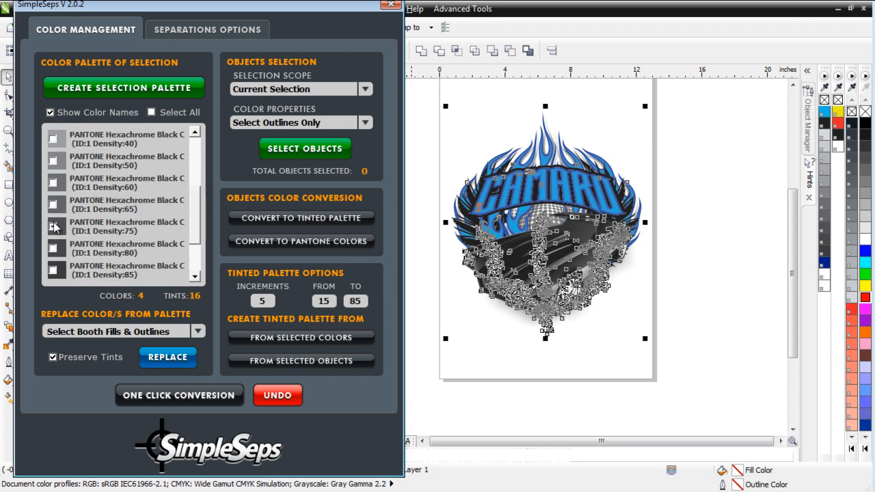
pyautogui.click(55, 225)
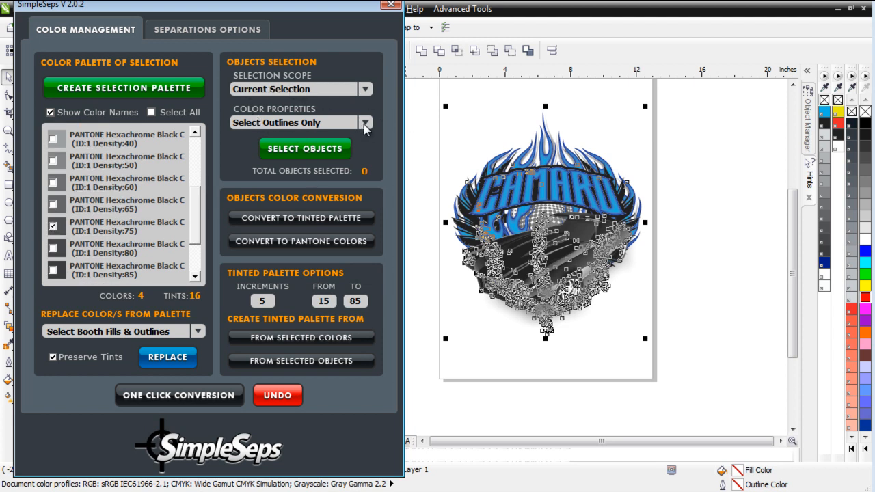
pyautogui.click(293, 123)
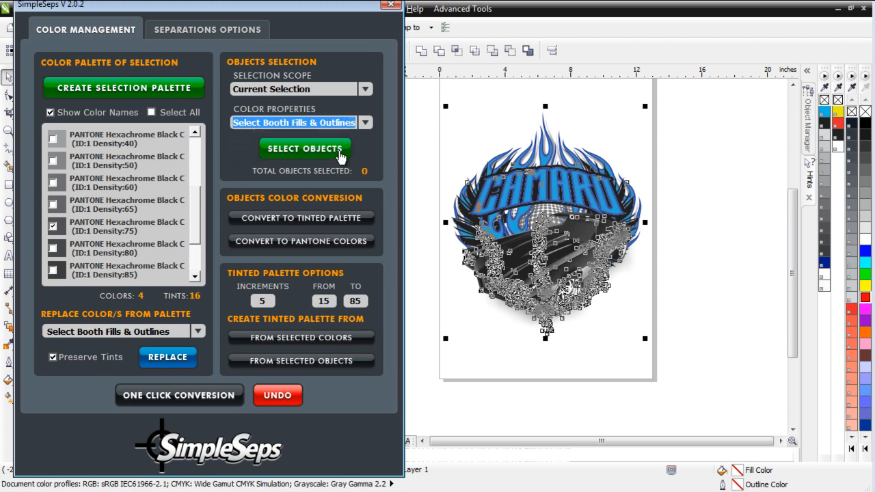
pyautogui.moveTo(297, 158)
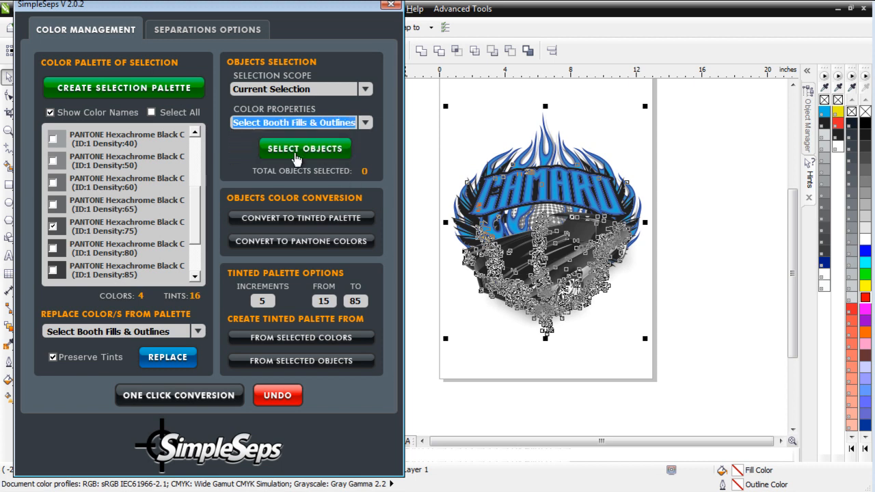
pyautogui.click(305, 148)
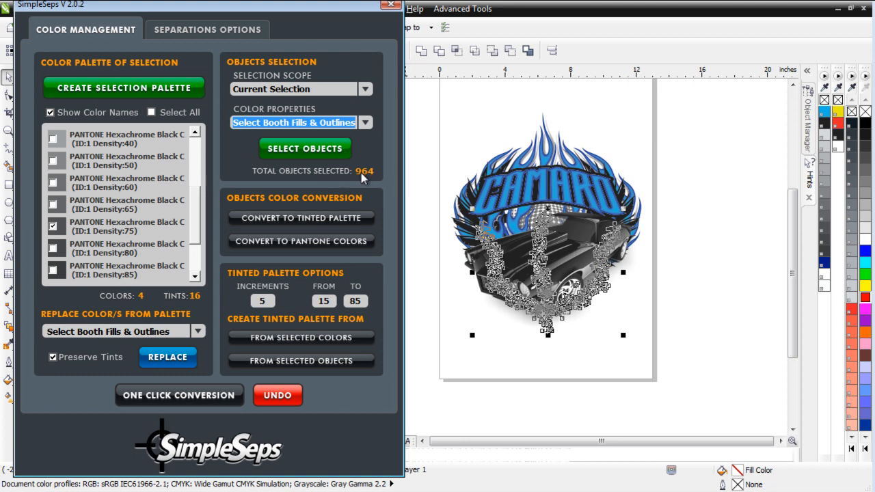
pyautogui.moveTo(371, 176)
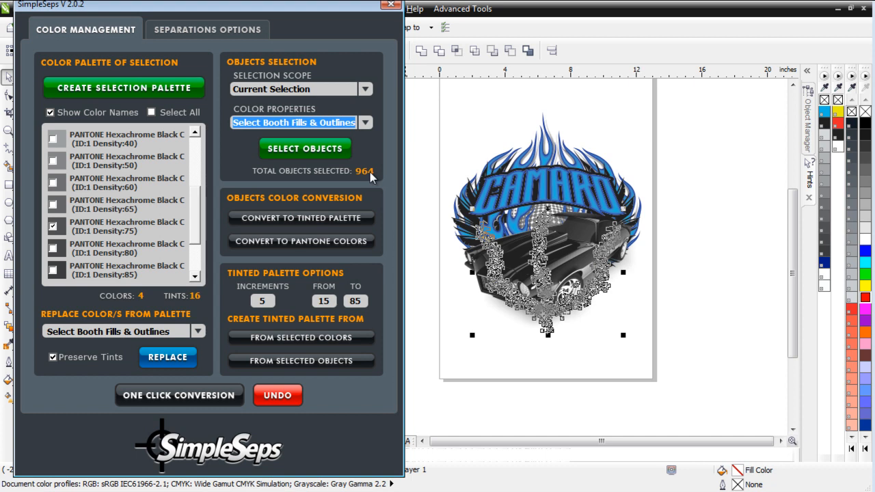
# Step: Switch the SimpleSeps panel to its Separations Options page
pyautogui.click(208, 29)
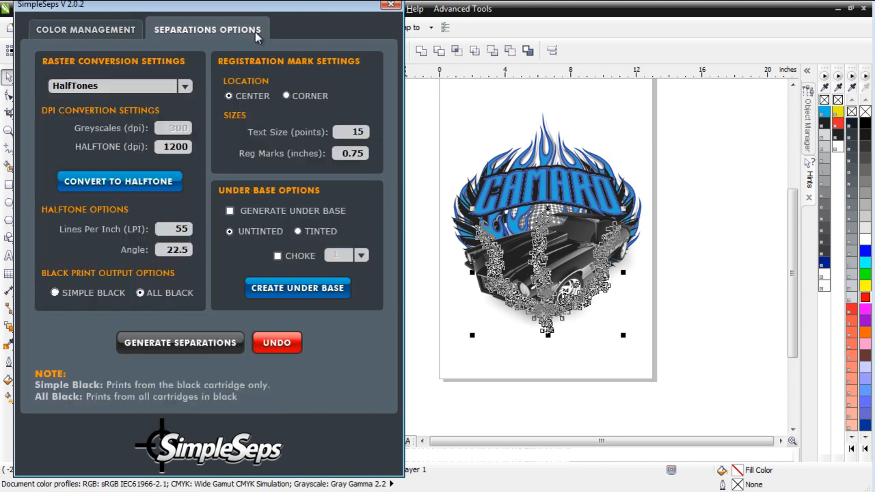
pyautogui.moveTo(258, 269)
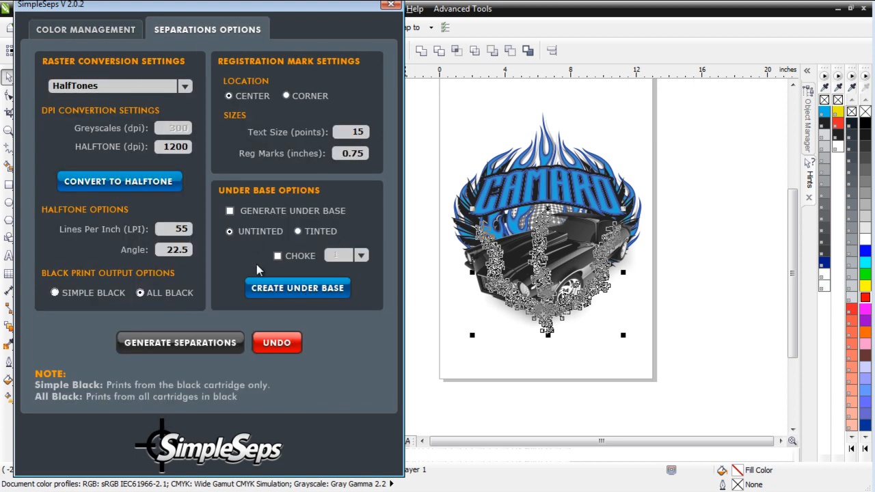
pyautogui.moveTo(246, 220)
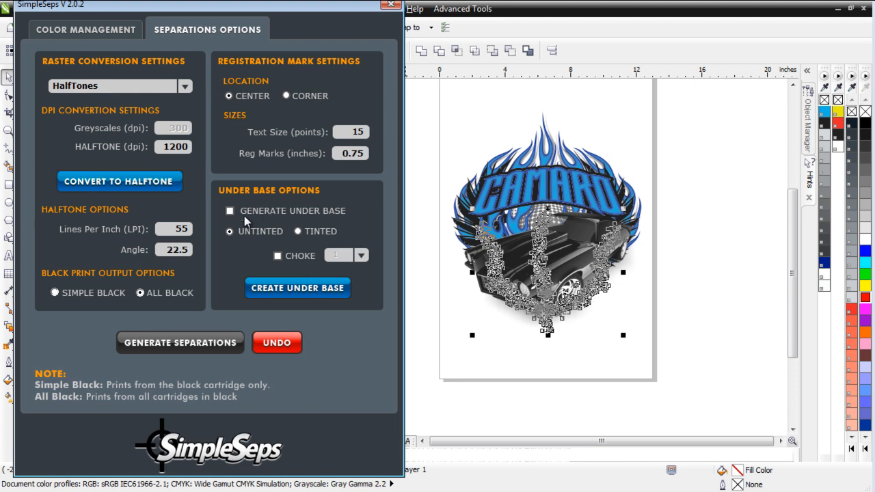
pyautogui.moveTo(279, 235)
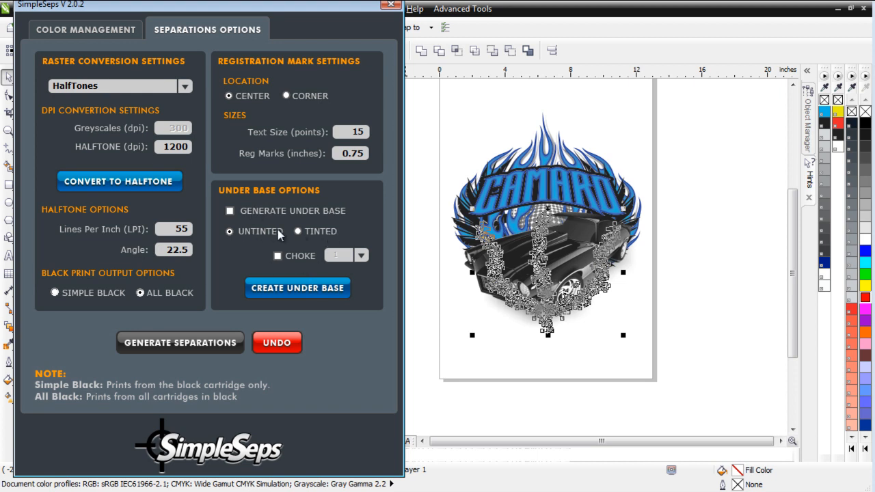